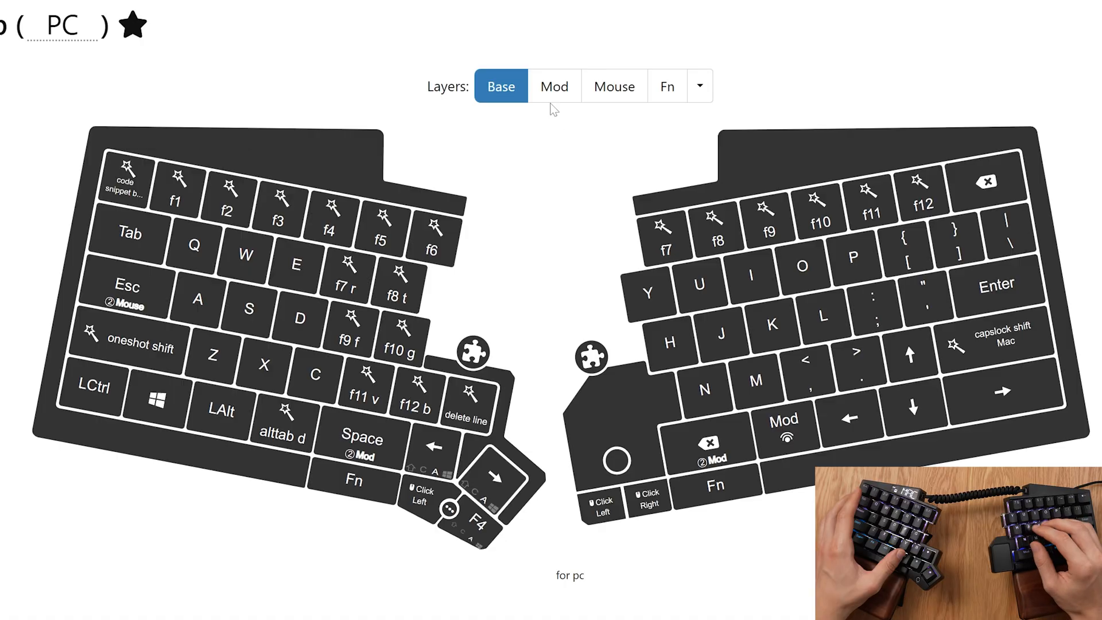
Step: Review the delete line macro's Tap key steps, then scroll through ChatGPT's double-shot answer
click(553, 85)
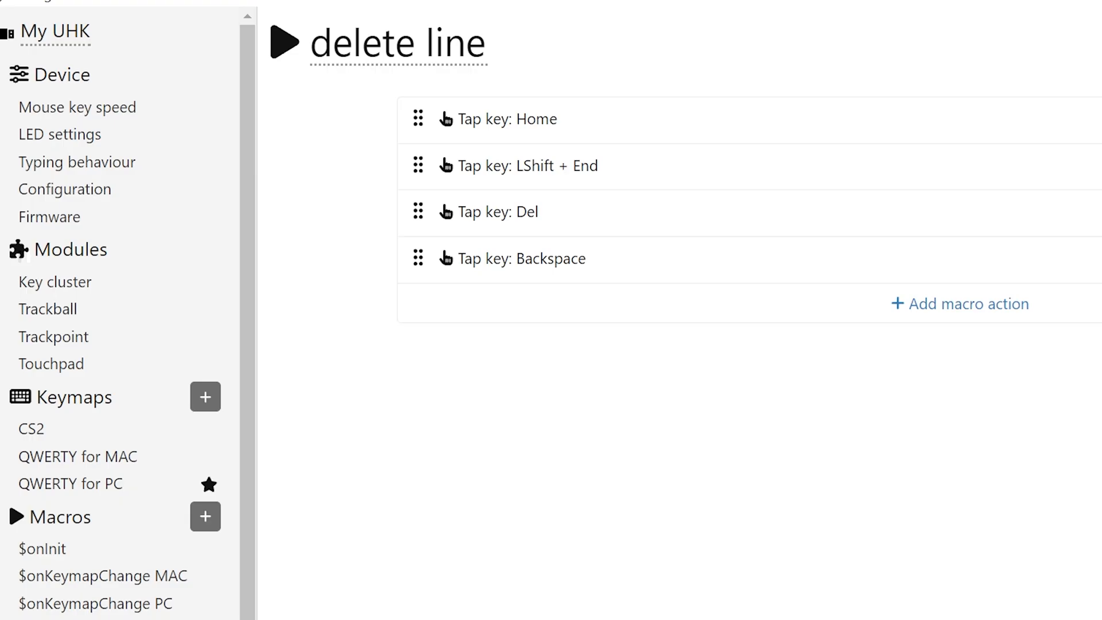
mouse_move(519, 166)
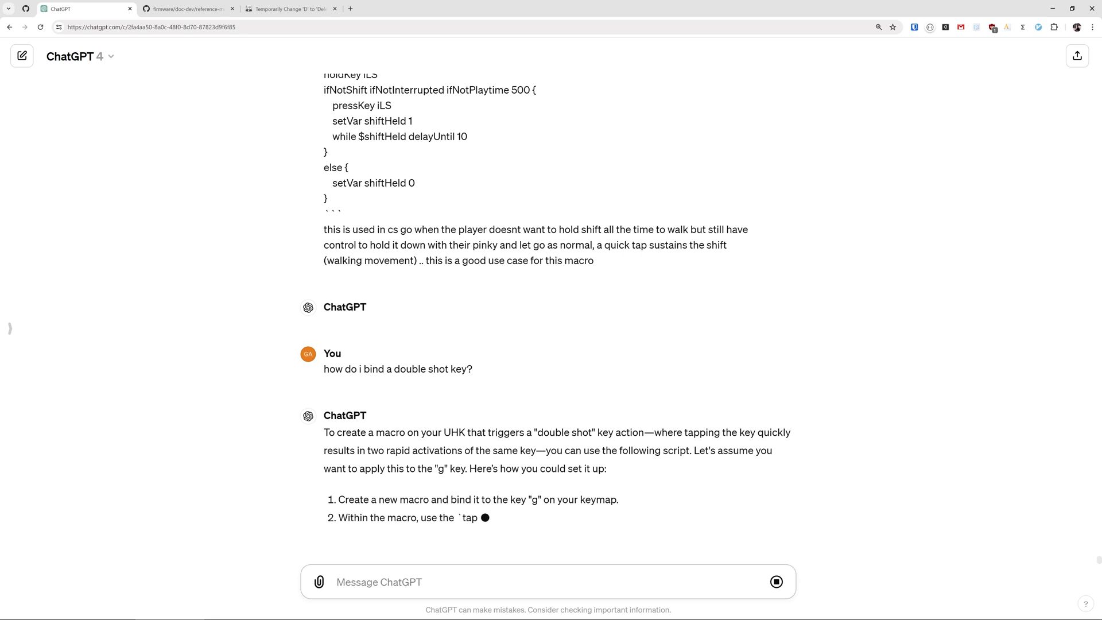
scroll(down, 3)
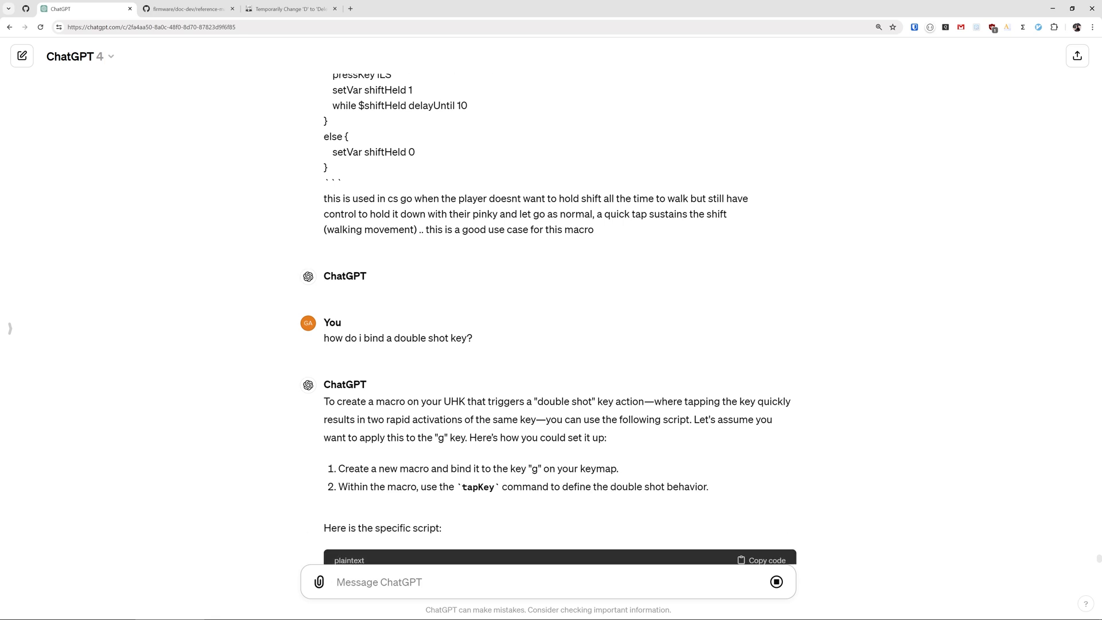
Step: Edit the 'code snippet back tick' macro from the PC keymap's top-left key
click(186, 9)
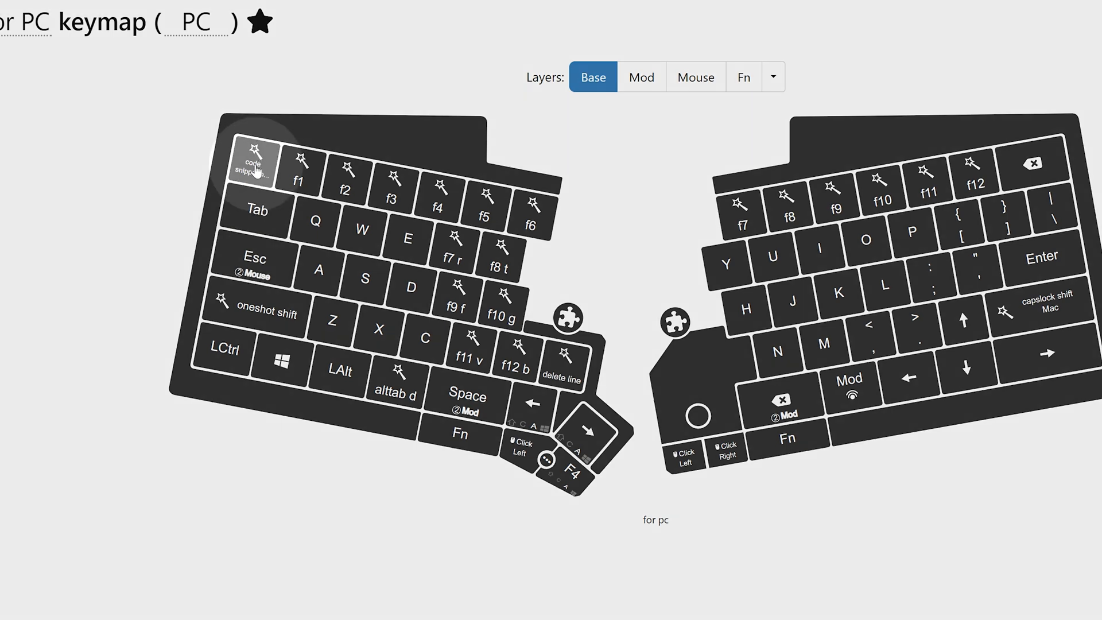
click(254, 167)
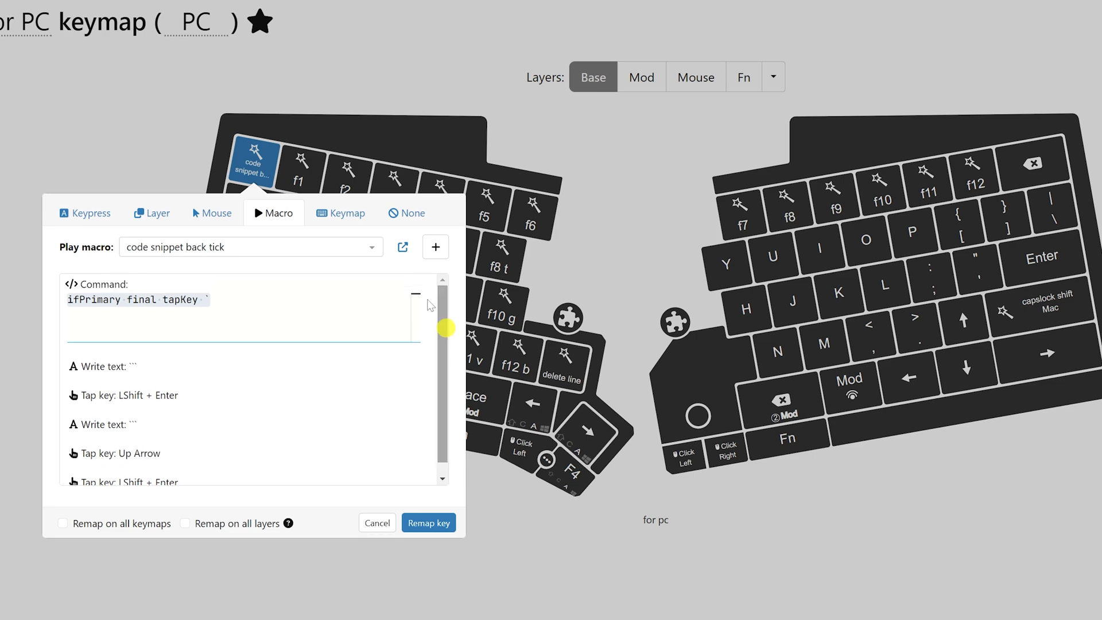
click(403, 246)
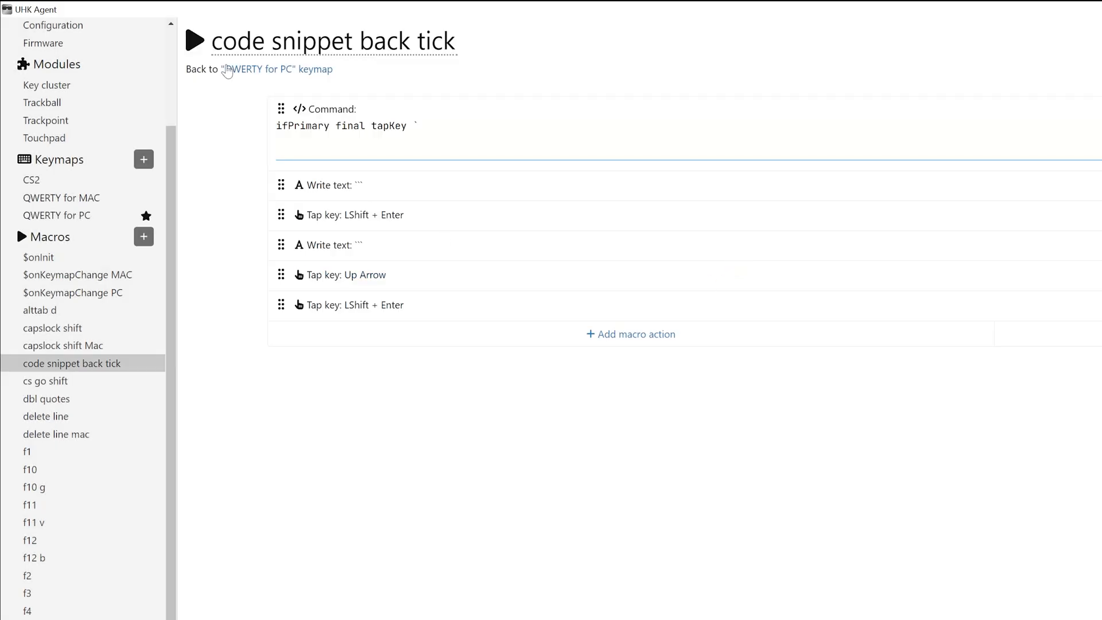
mouse_move(541, 368)
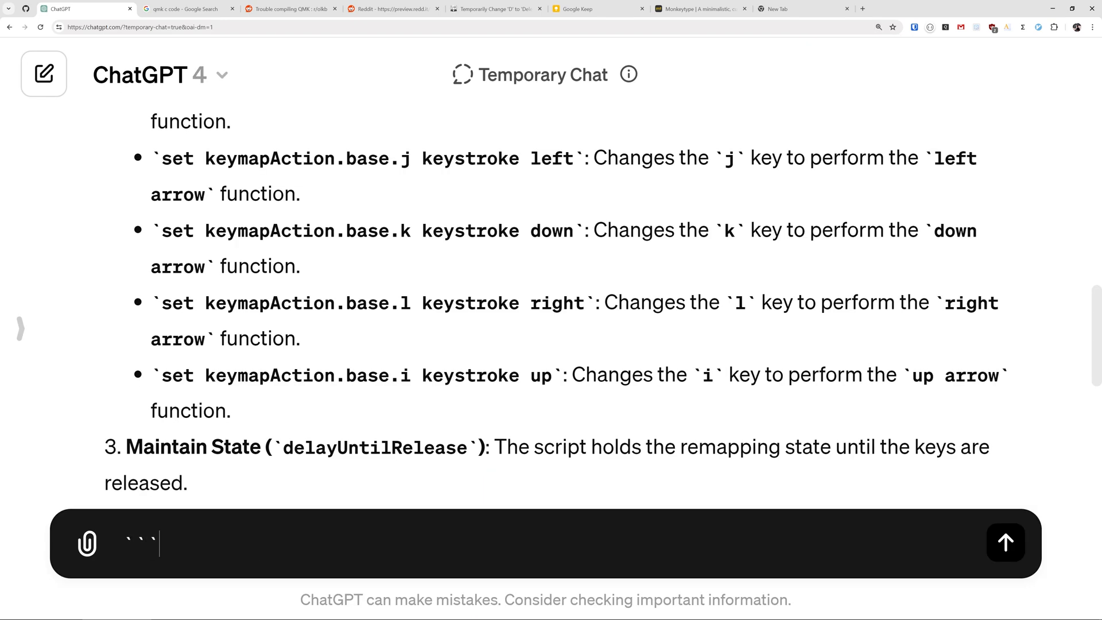
Step: Put 'Some code' inside a triple-backtick block in the ChatGPT message box
text(Some code)
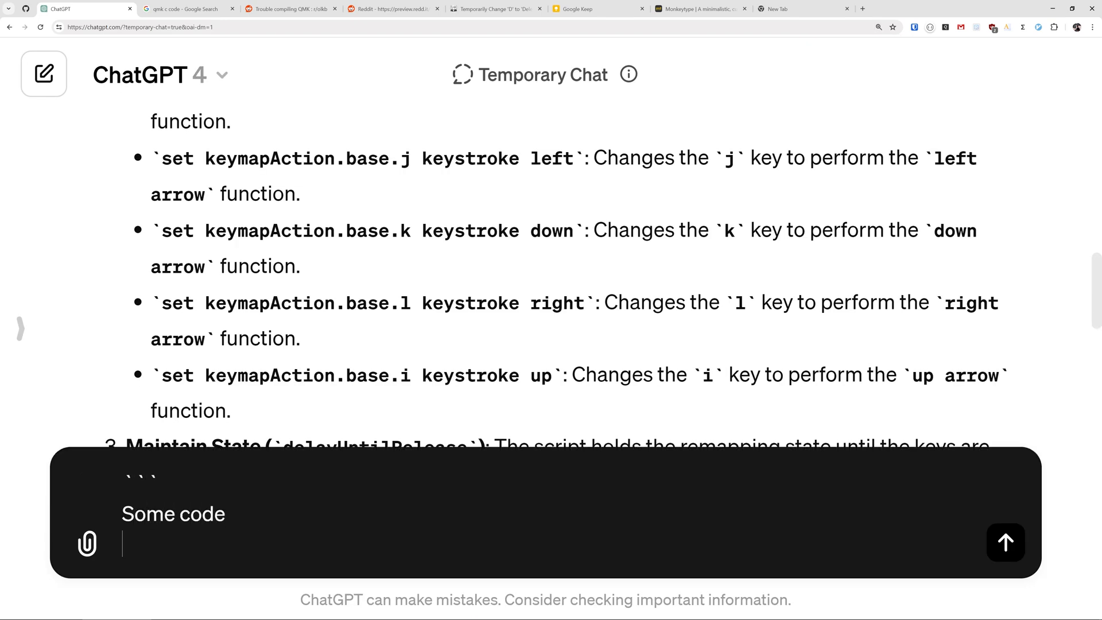
text(```(th)
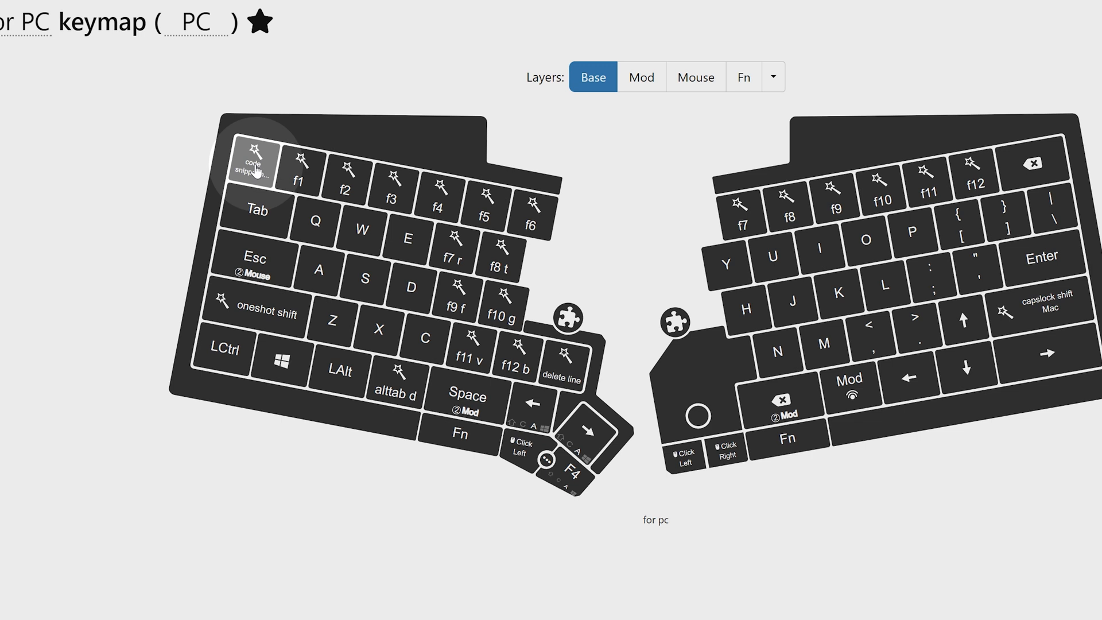
Step: Leave the PC keymap and start a 'proofread' prompt in a new temporary chat
click(253, 165)
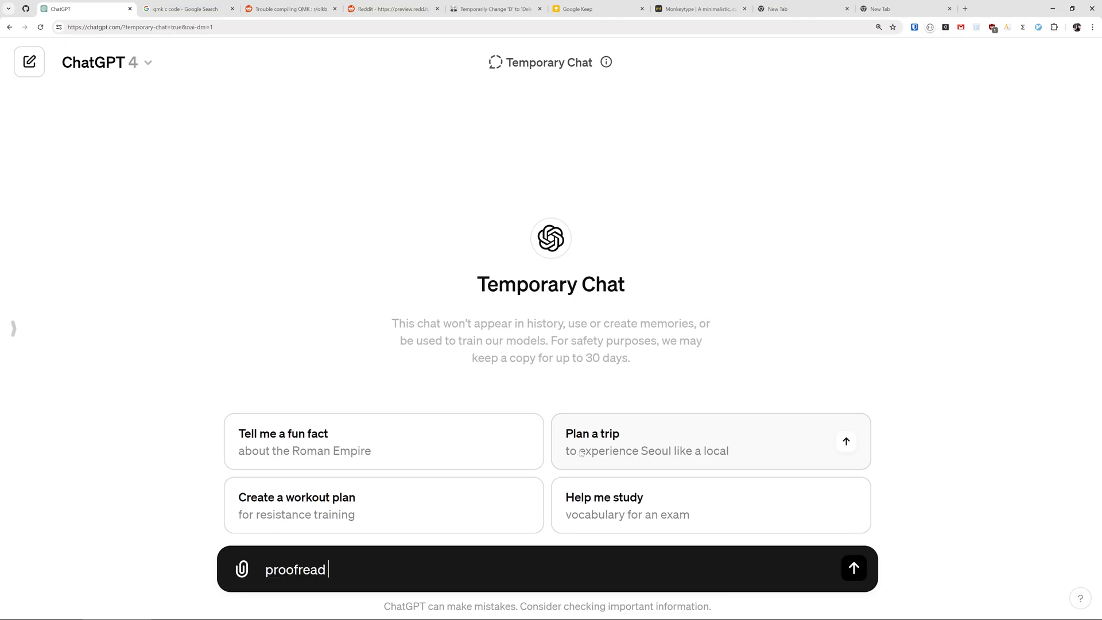
Step: Send the proofread prompt and receive the corrected sentence as a code block
click(852, 569)
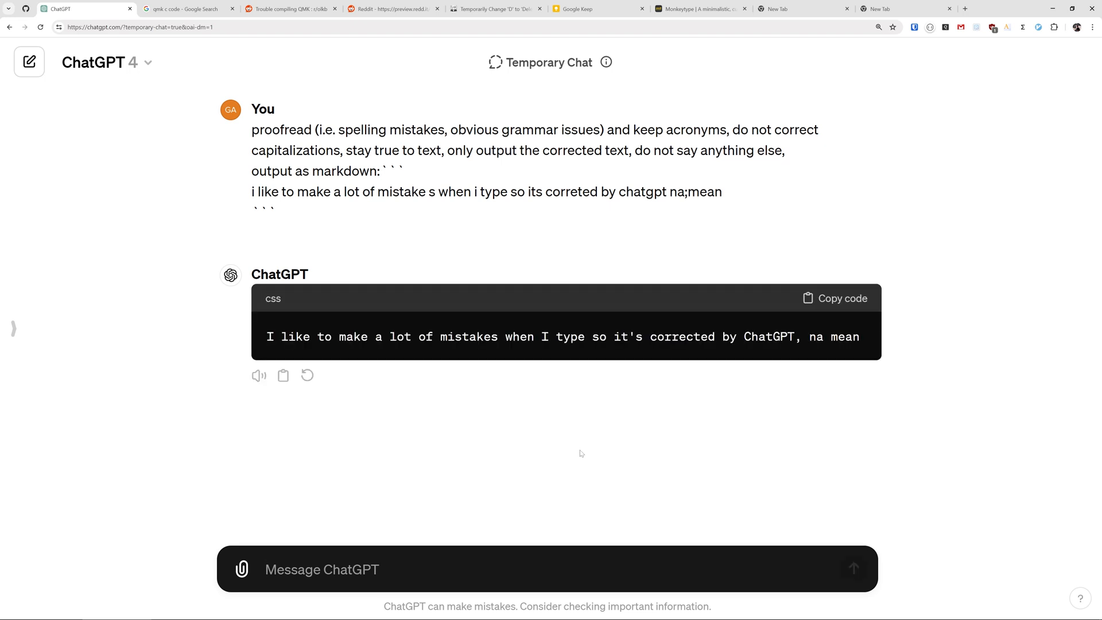
click(322, 570)
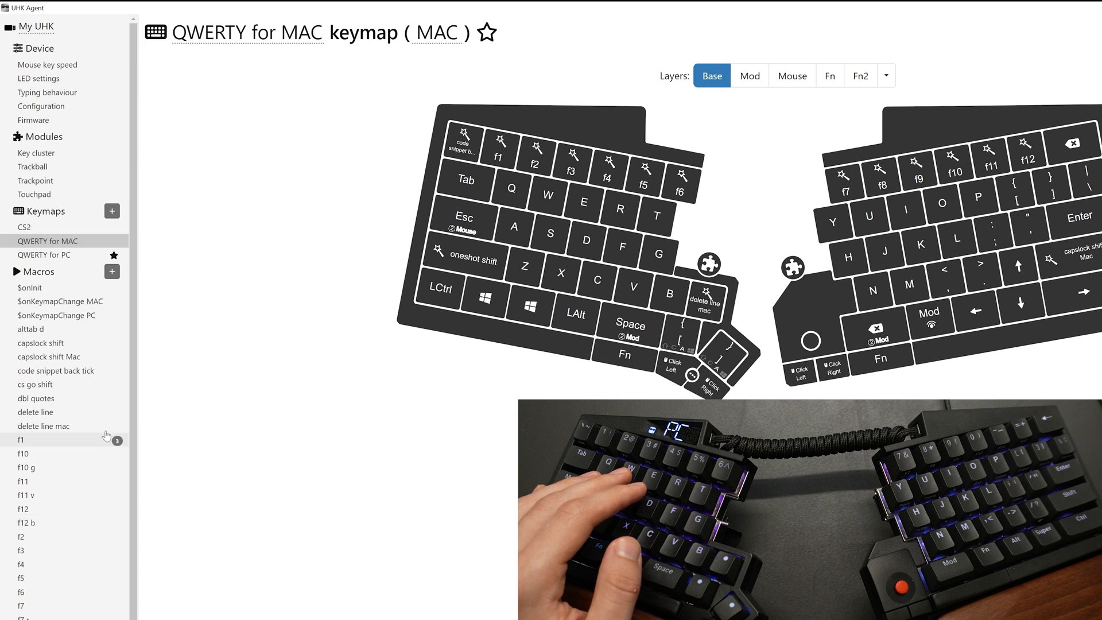
Step: Add an empty macro named 'New macro (2)' from the Macros sidebar
click(39, 271)
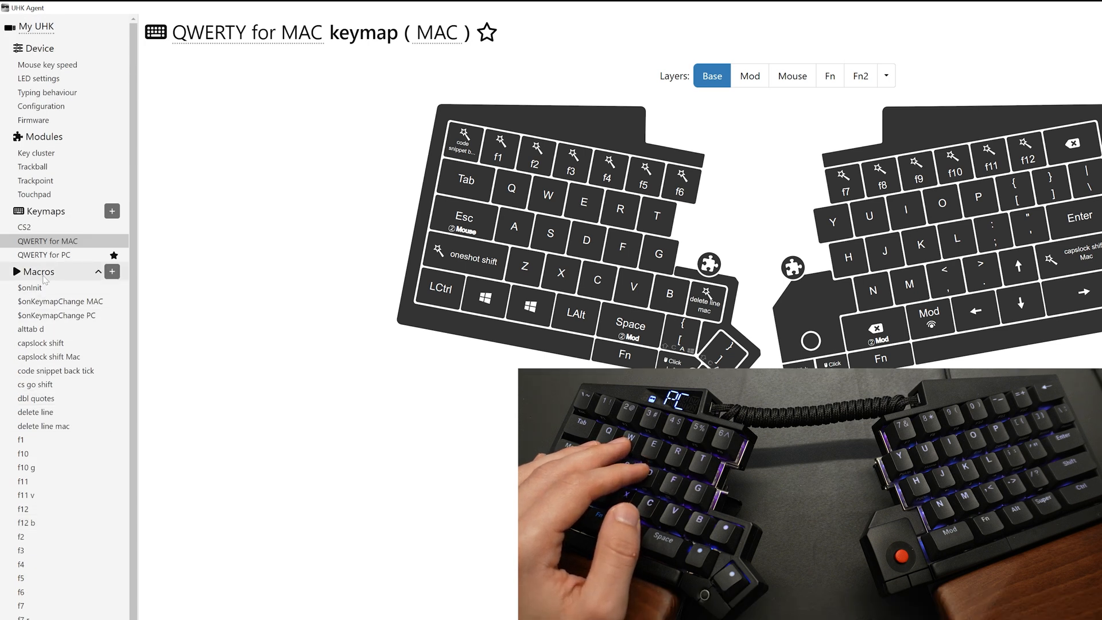
click(111, 270)
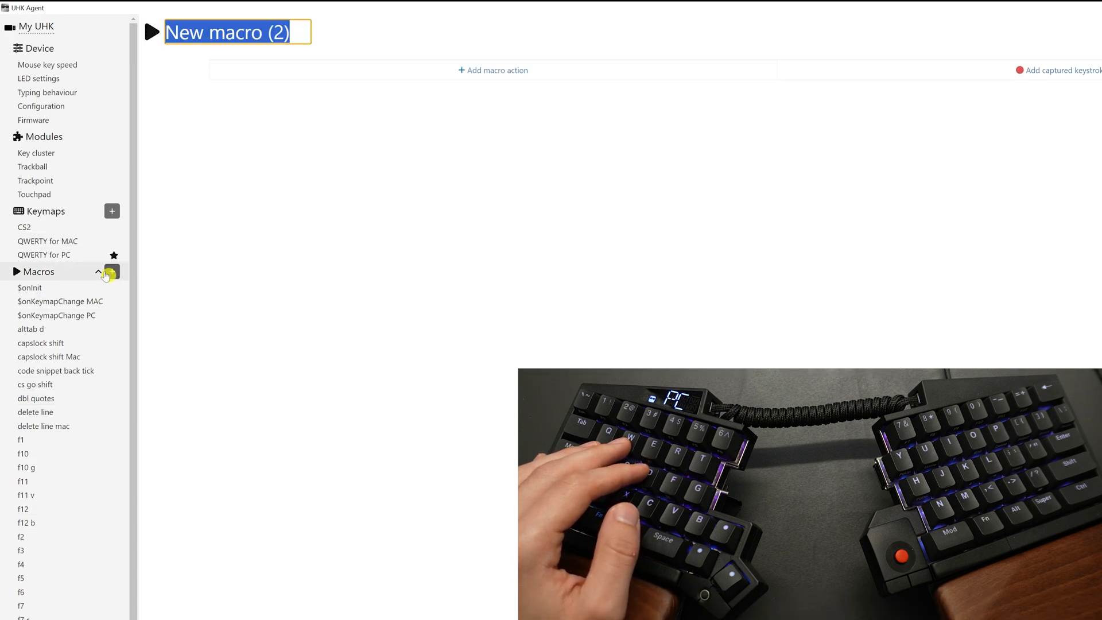
text(djad)
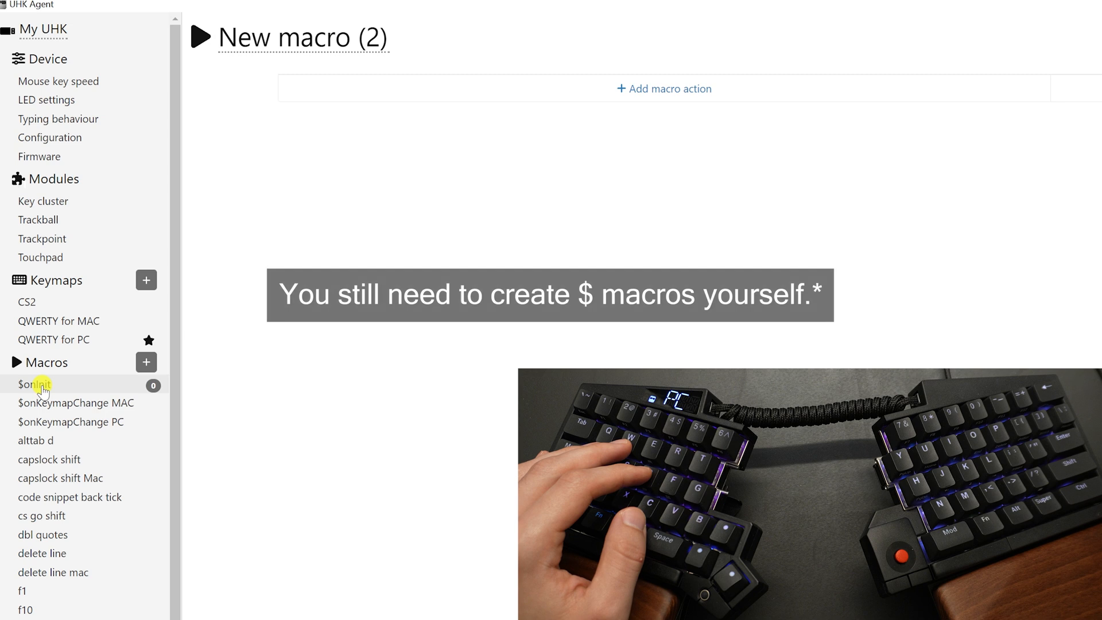
Step: Browse the $onInit and $onKeymapChange MAC macros, selecting 'MAC' in the macro name
click(33, 384)
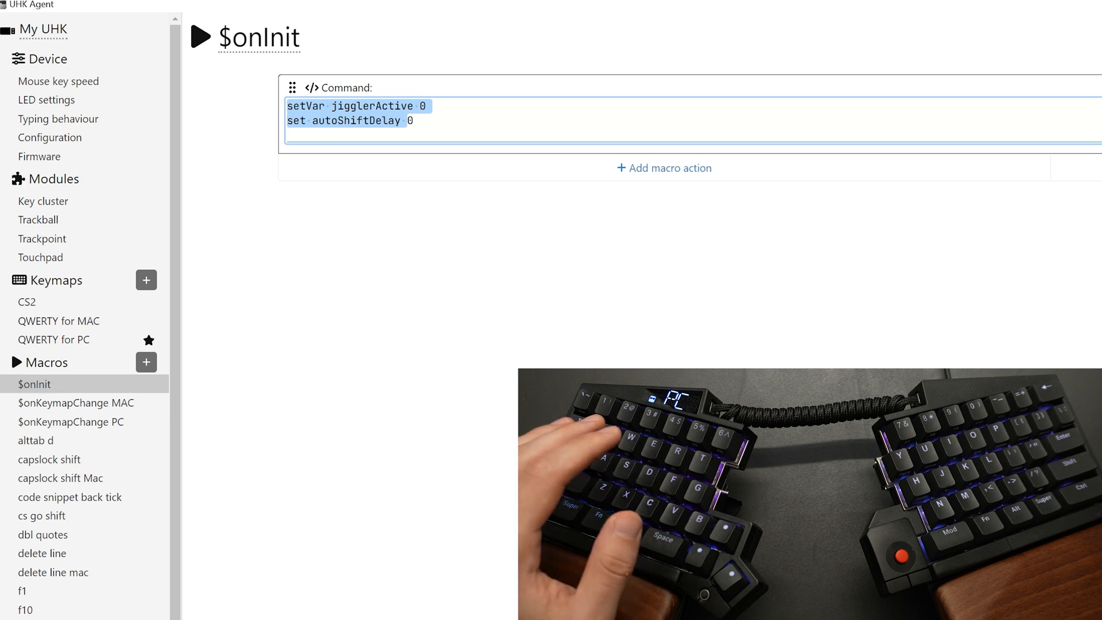
click(76, 403)
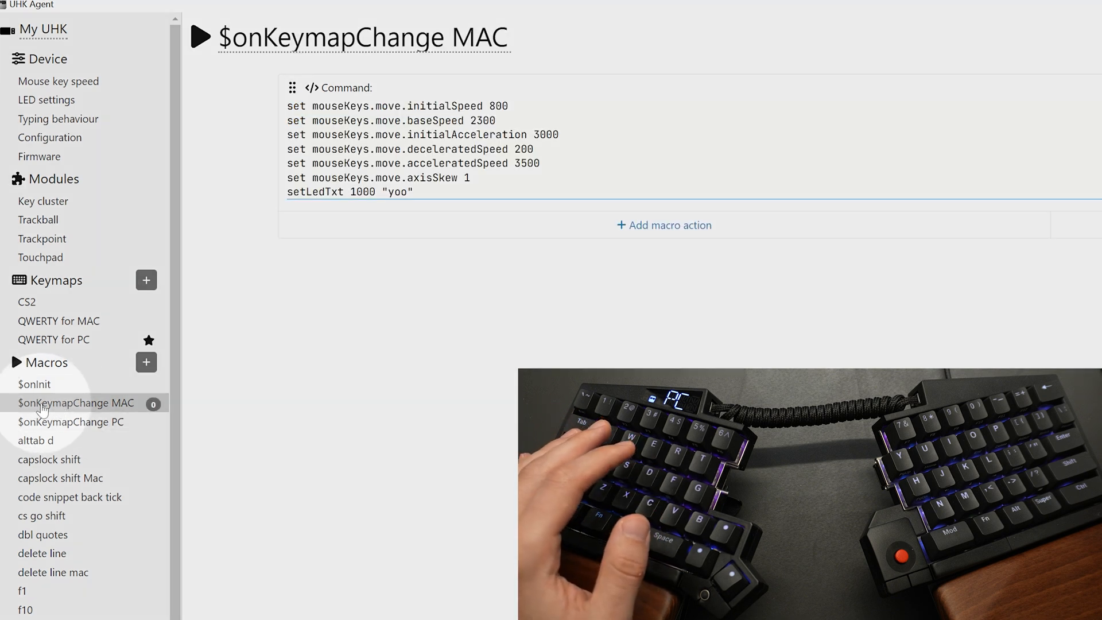
click(363, 37)
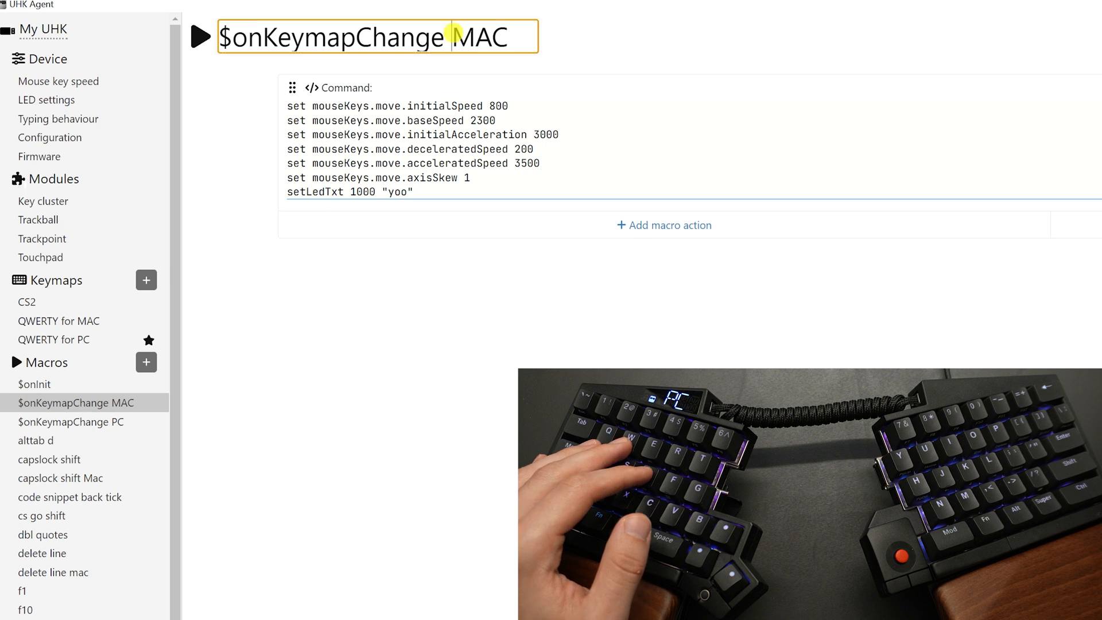
double_click(479, 37)
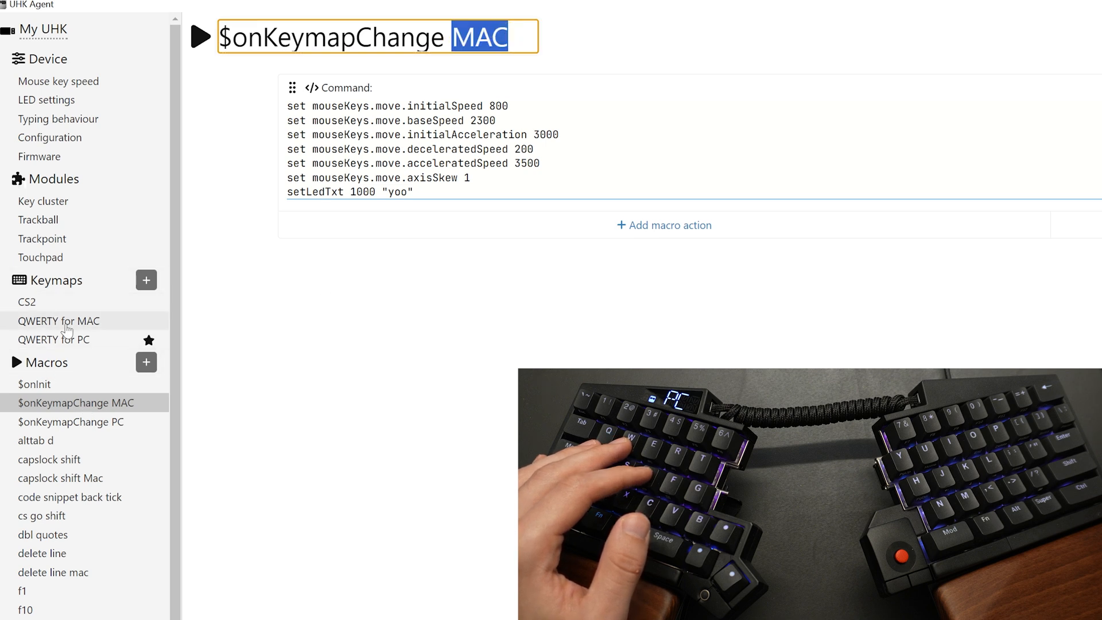
Step: Inspect the QWERTY for MAC abbreviation, then switch to QWERTY for PC and reopen $onKeymapChange MAC
click(59, 321)
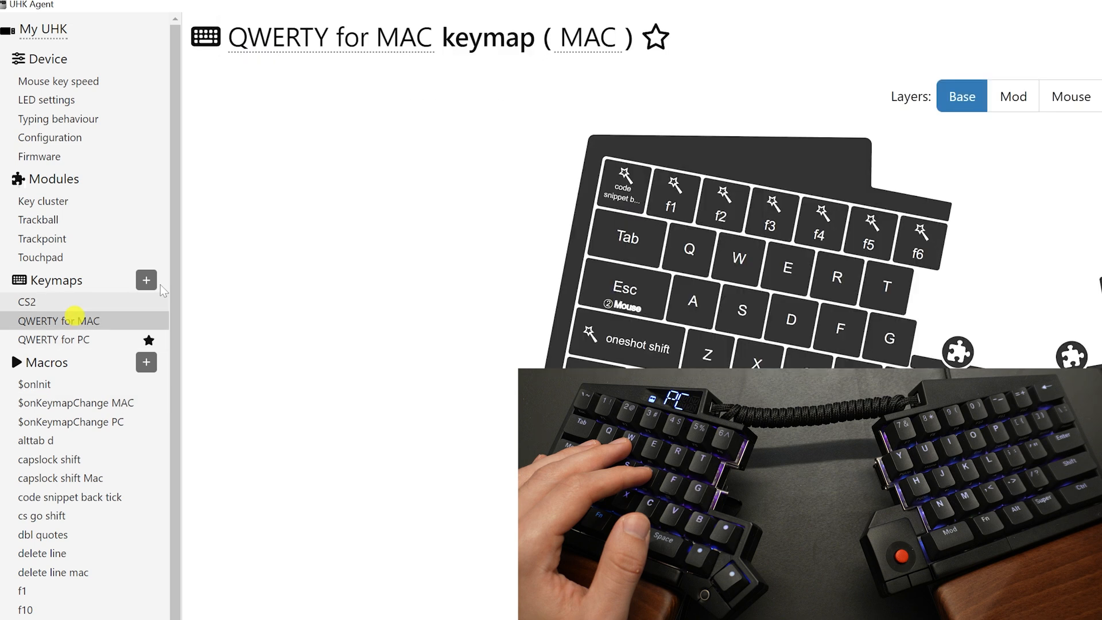
double_click(588, 37)
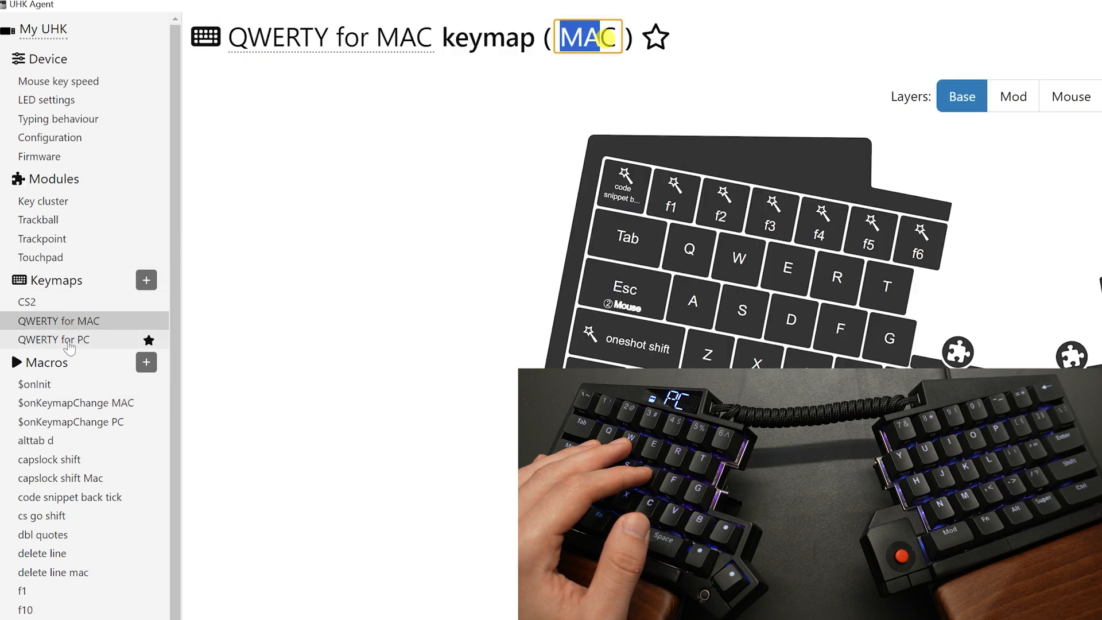
click(54, 339)
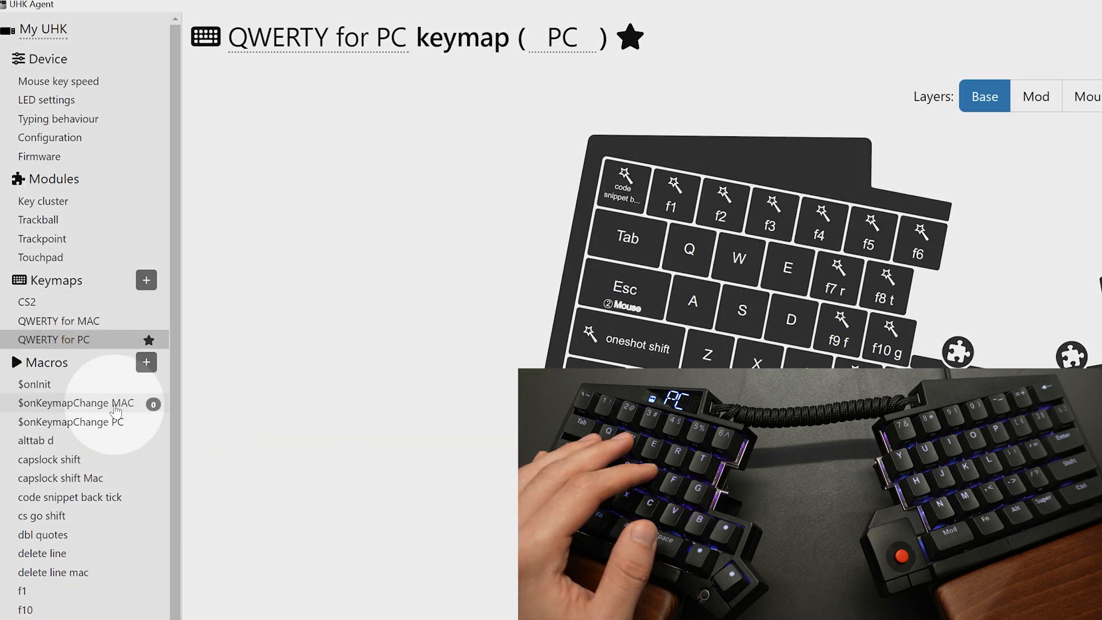
click(76, 403)
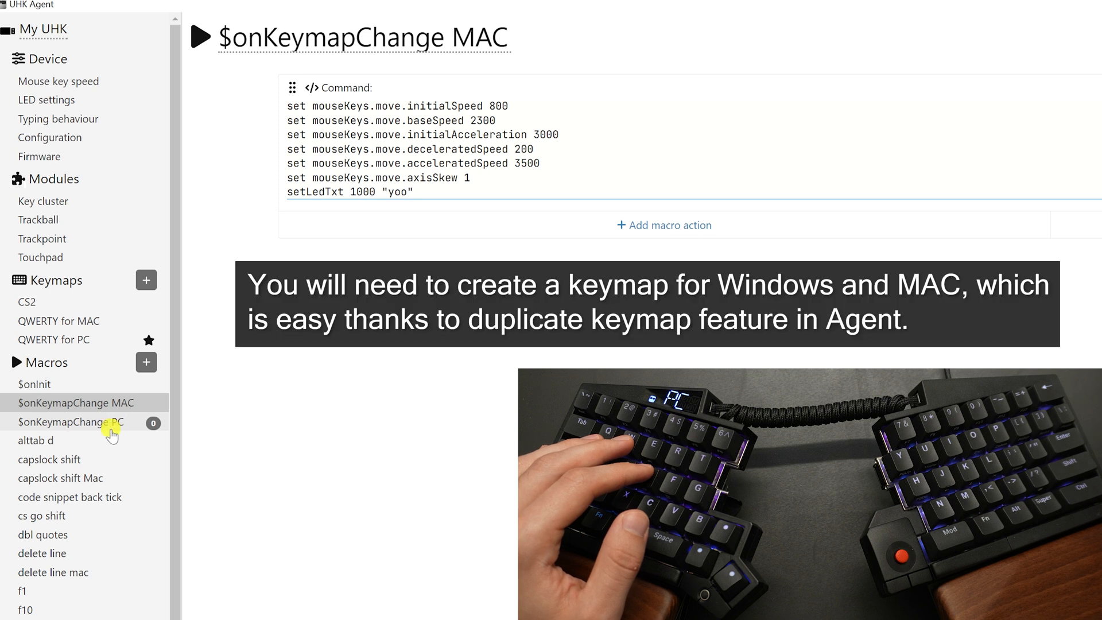
click(70, 422)
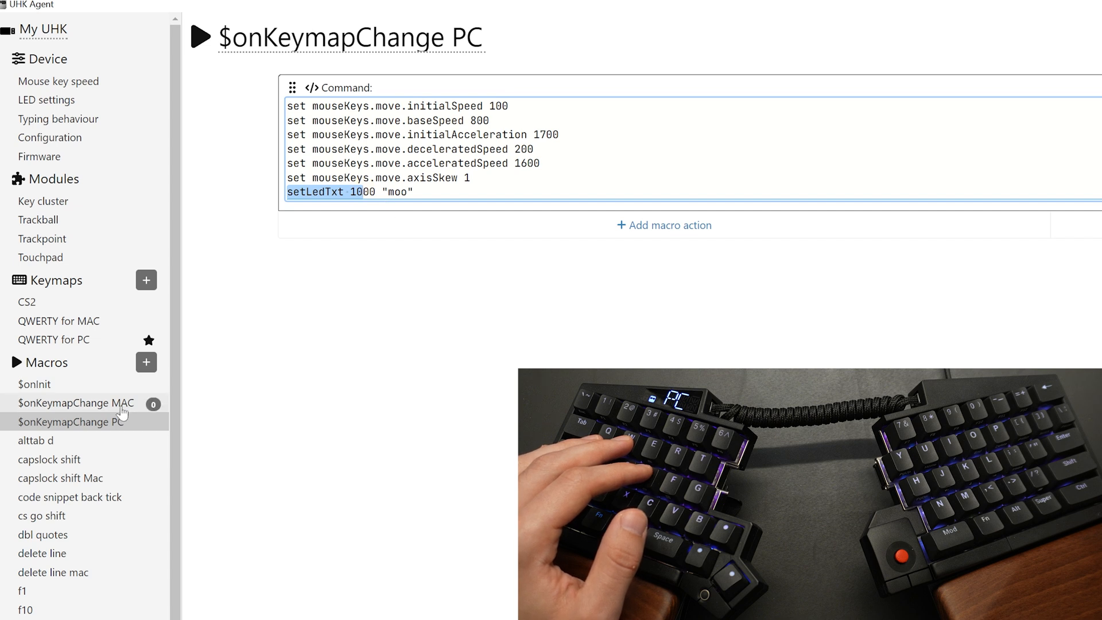
click(76, 403)
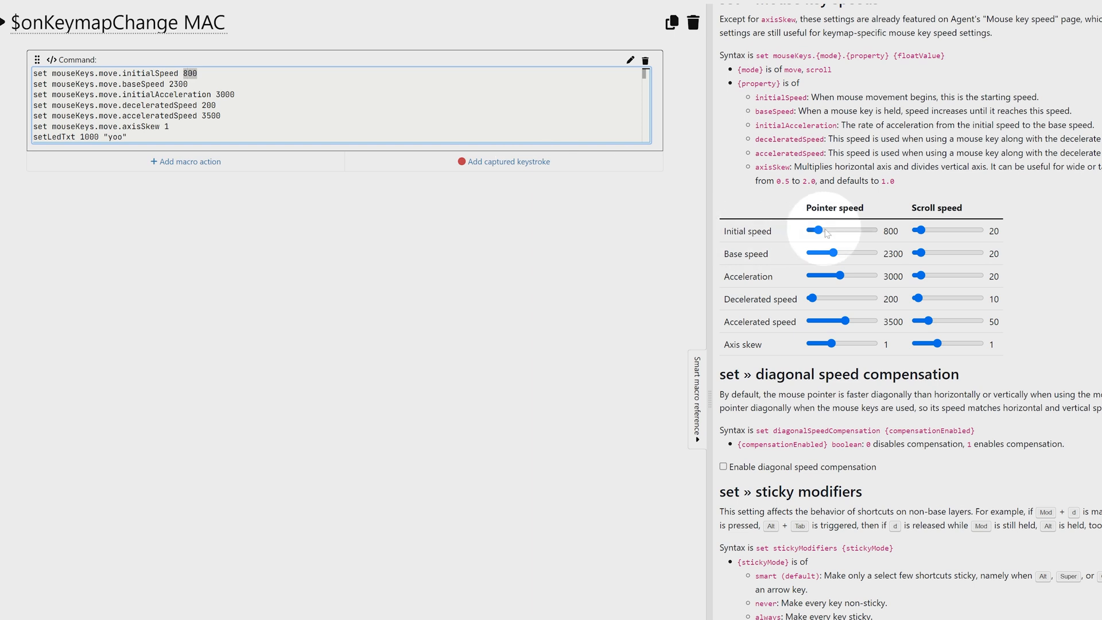
Step: Raise the Initial speed slider to 1450, then further to 1525
drag(811, 231, 826, 231)
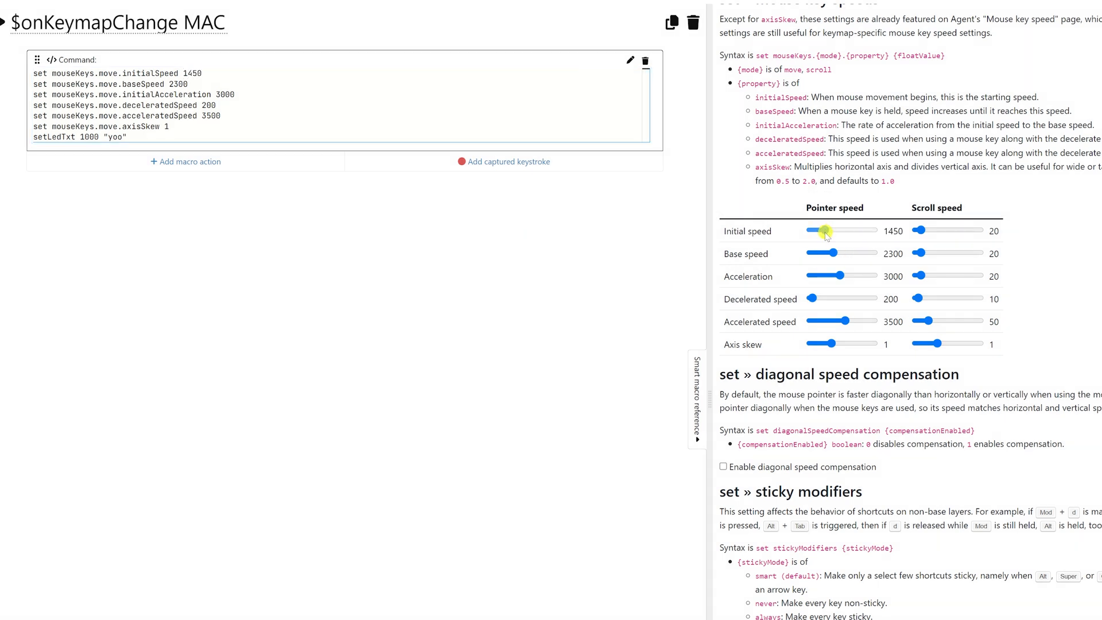
drag(823, 230, 833, 229)
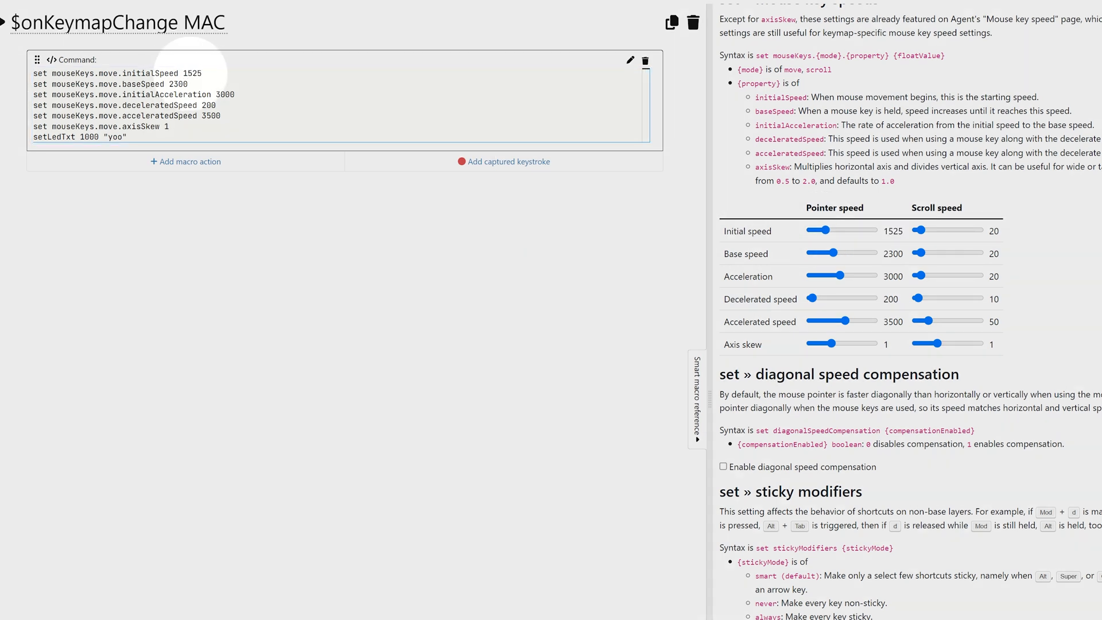
mouse_move(912, 296)
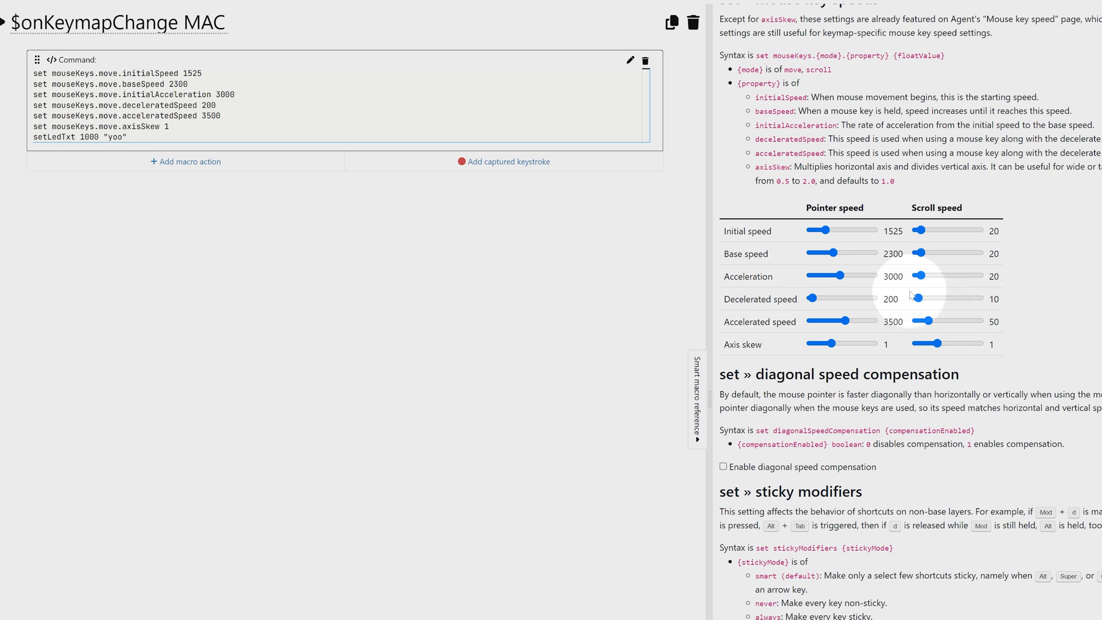
mouse_move(360, 162)
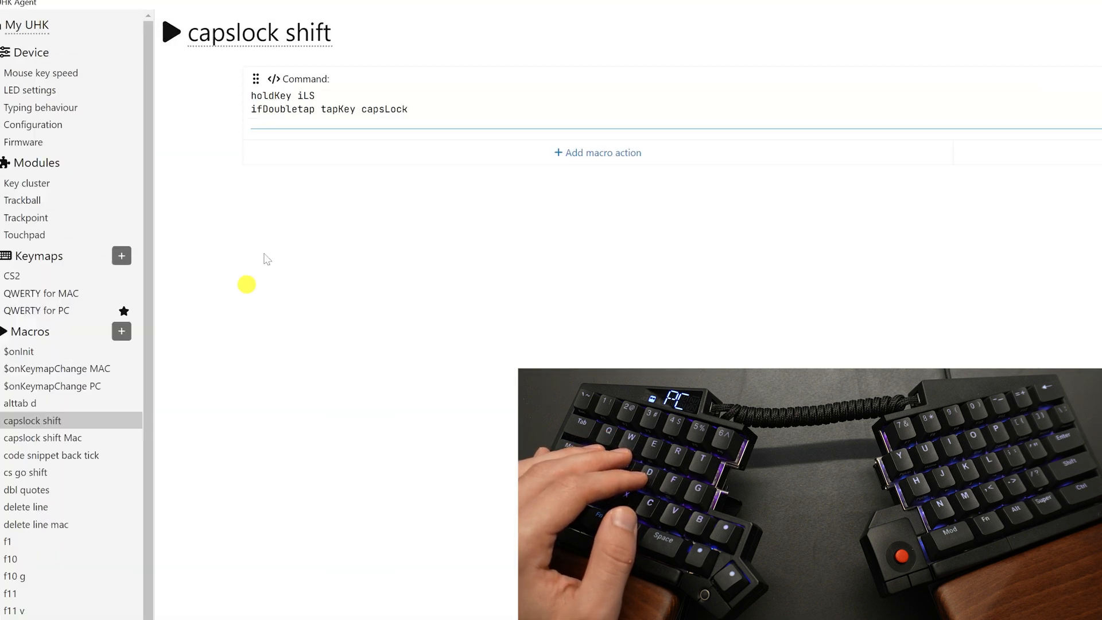
Step: Open the capslock shift macro and test it by typing 'THE IS CAPSLOCK' in Notepad++
click(281, 102)
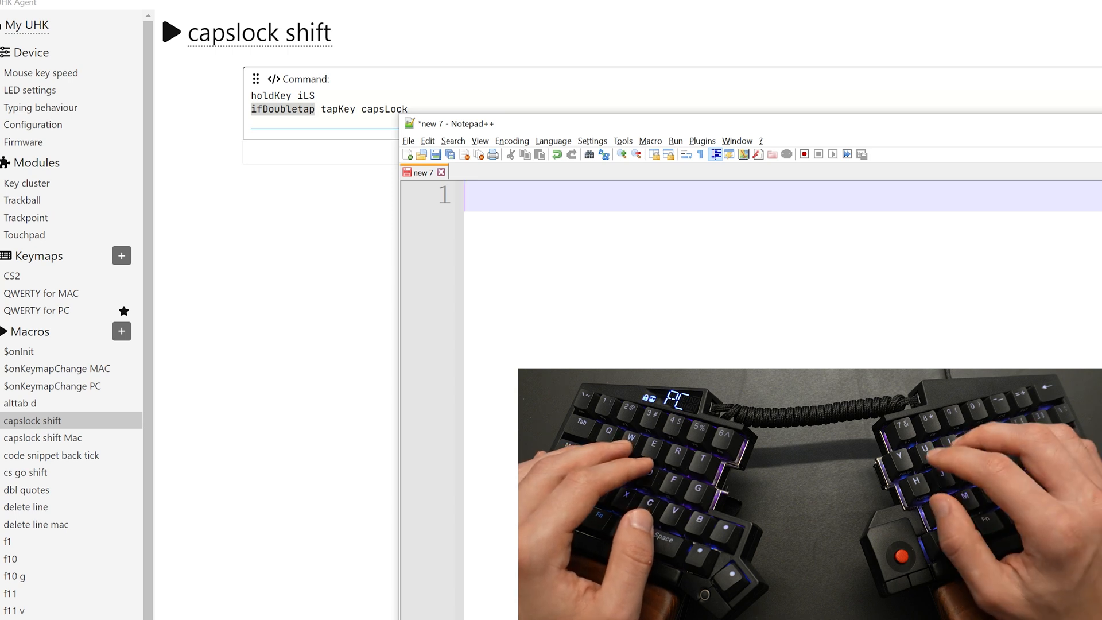
text(THE IS CAPSLOCK)
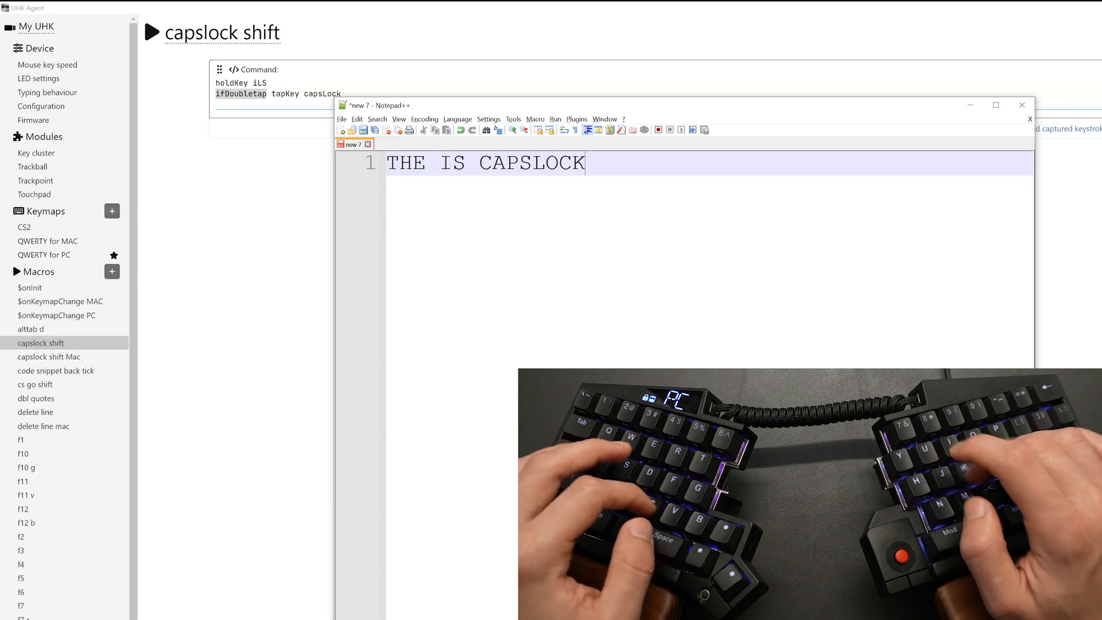
text(this is n)
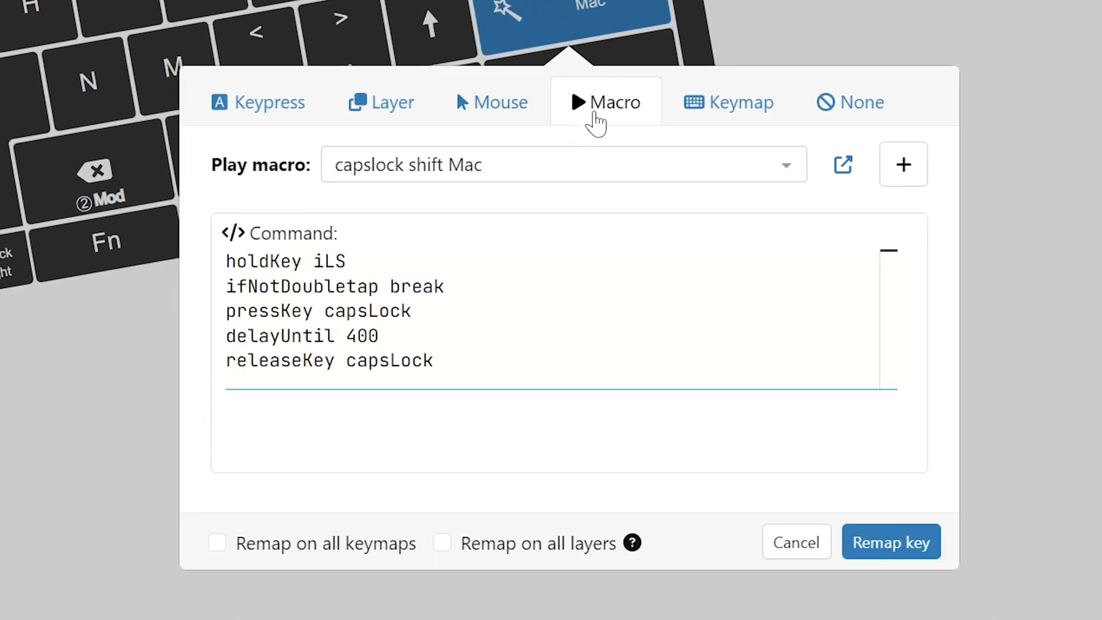
Step: Open the key's Play macro dropdown, which shows the capslock shift Mac macro
click(563, 163)
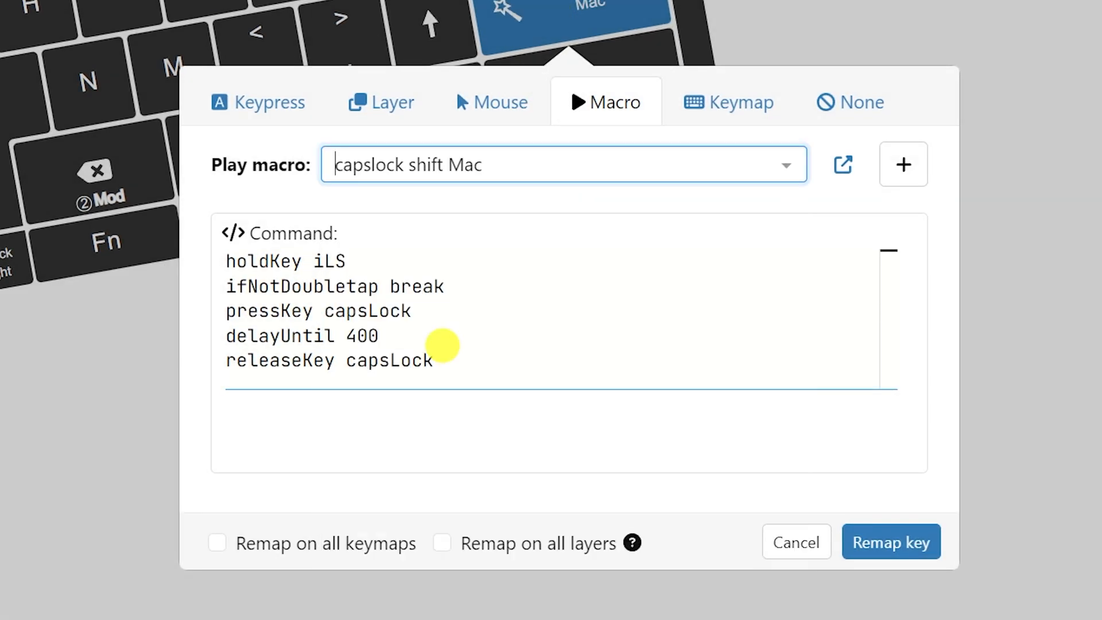
mouse_move(387, 221)
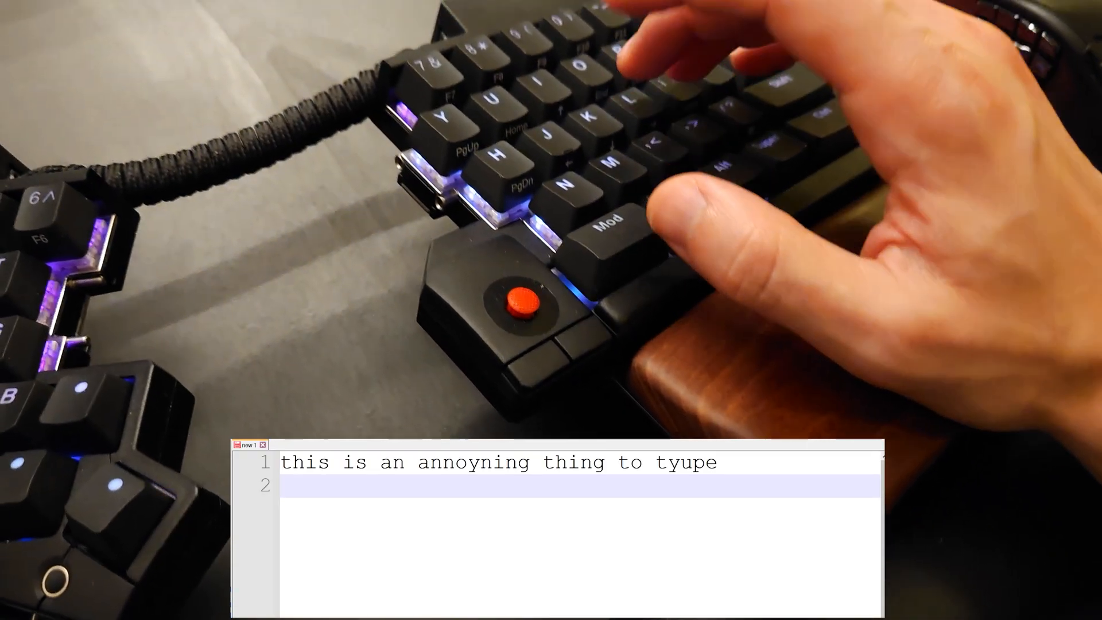
Step: Type 'jk;jkjljlkjlijljilj' three times in Notepad++ to test remapped j, k, l, i keys
text(jk;jkjljlkjlijljilj)
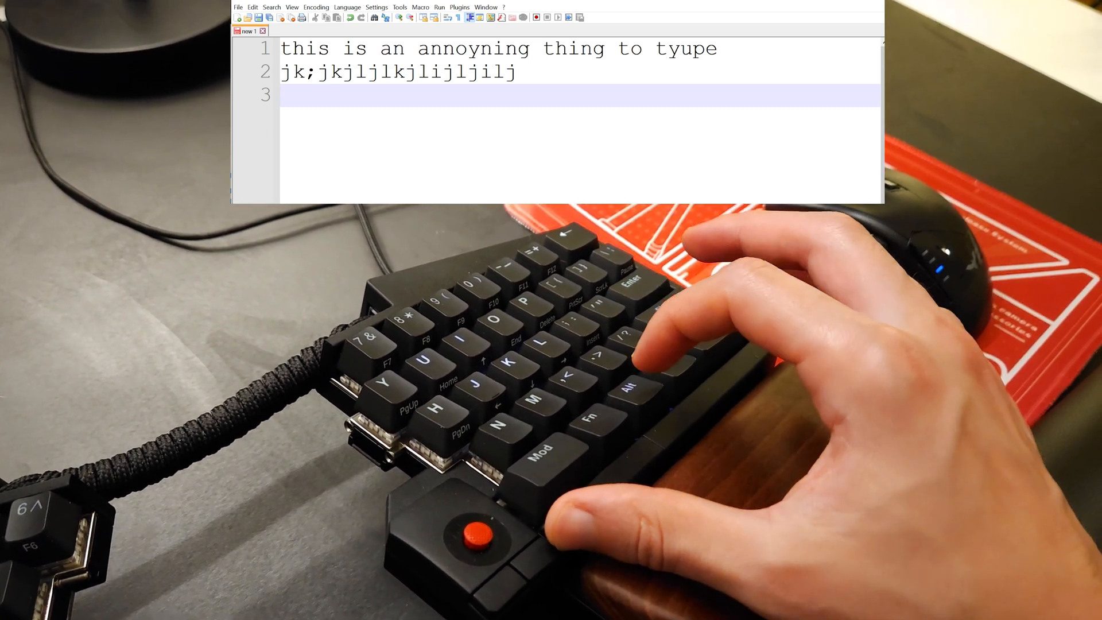
text(jk;jkjljlkjlijljilj)
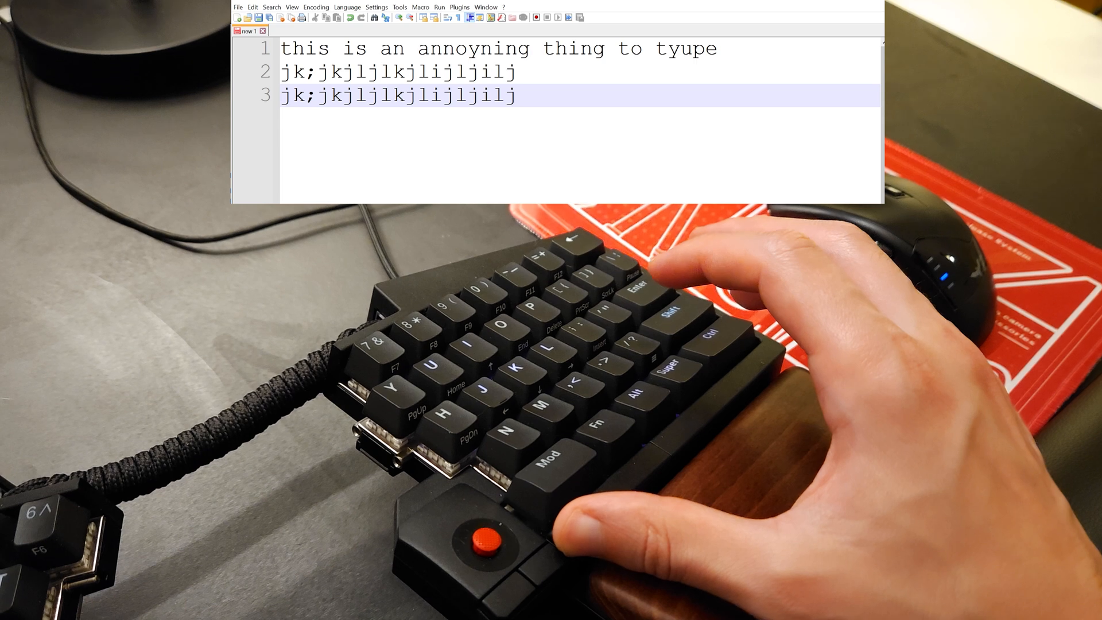
text(jk;jkjljlkjlijljilj)
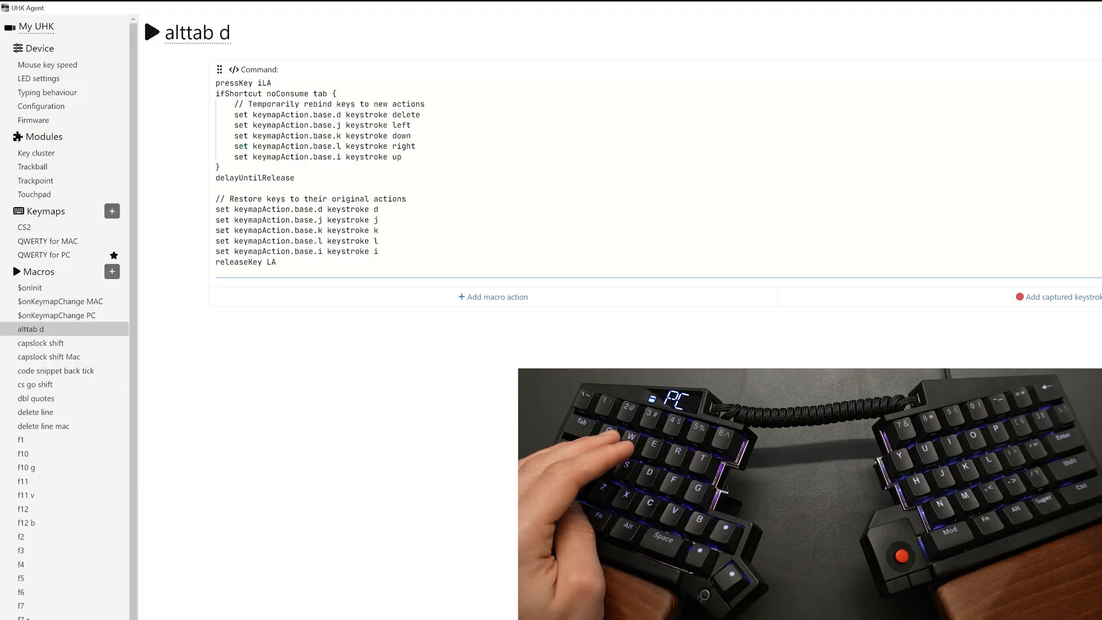
Step: Alt+Tab over to UHK Agent's alttab d macro
key(alt+tab)
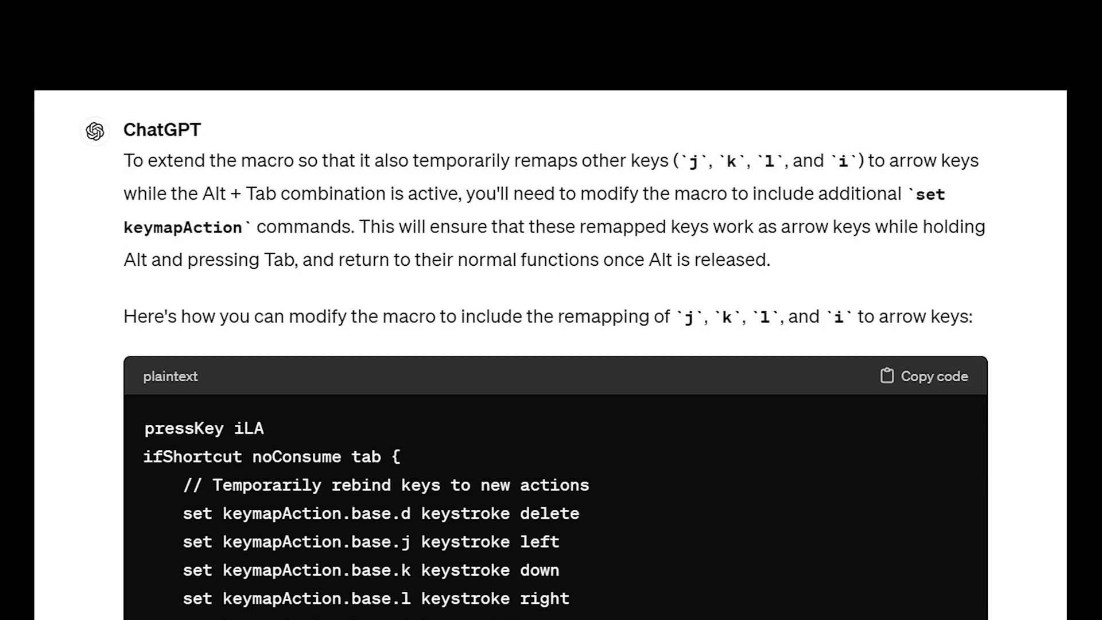
scroll(down, 3)
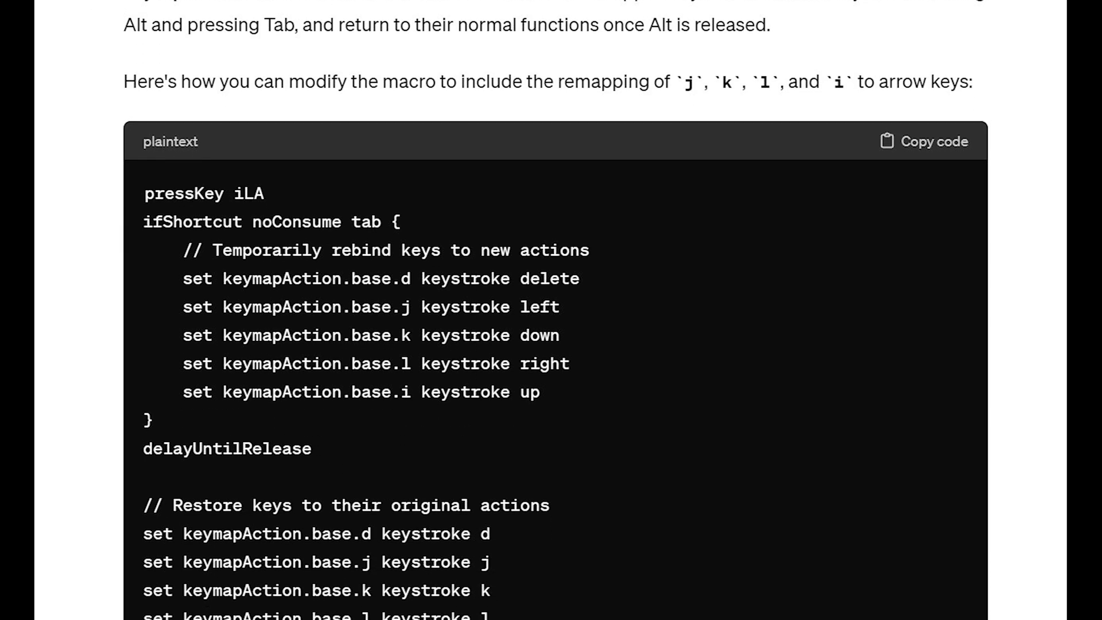
scroll(down, 3)
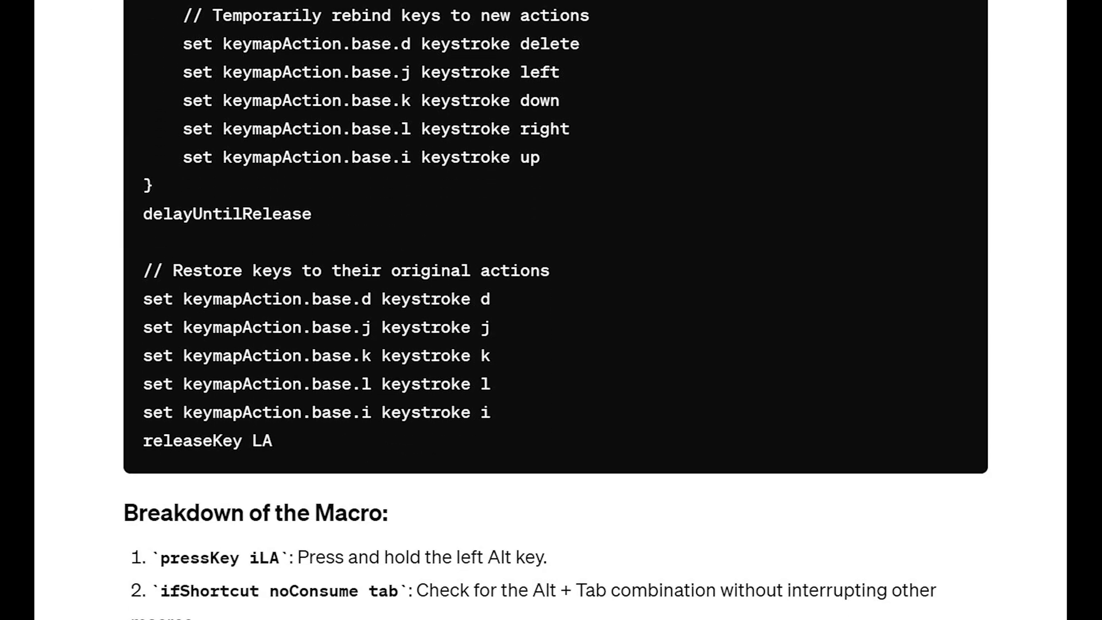
scroll(down, 3)
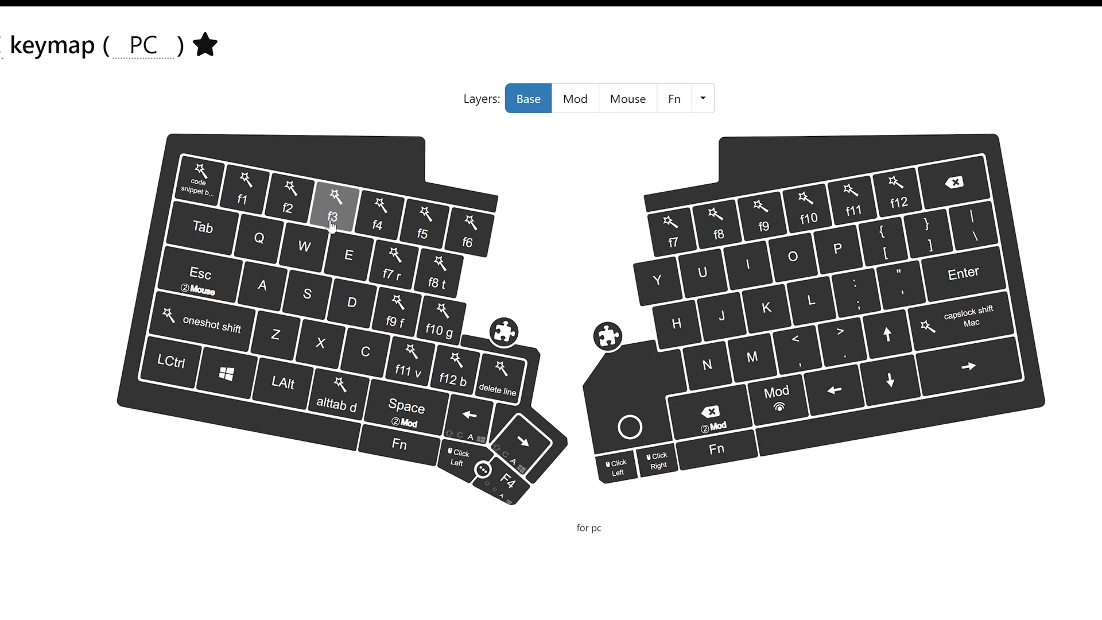
mouse_move(330, 225)
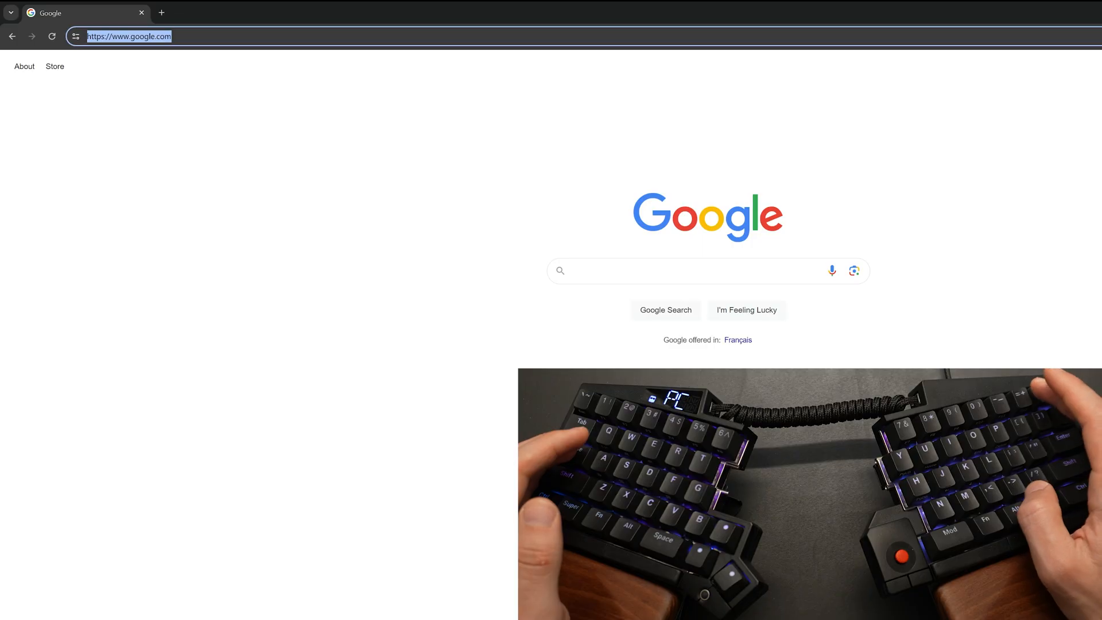
Step: Type test text including '====' and 'ool keep how', then open the jiggle start macro
text(====)
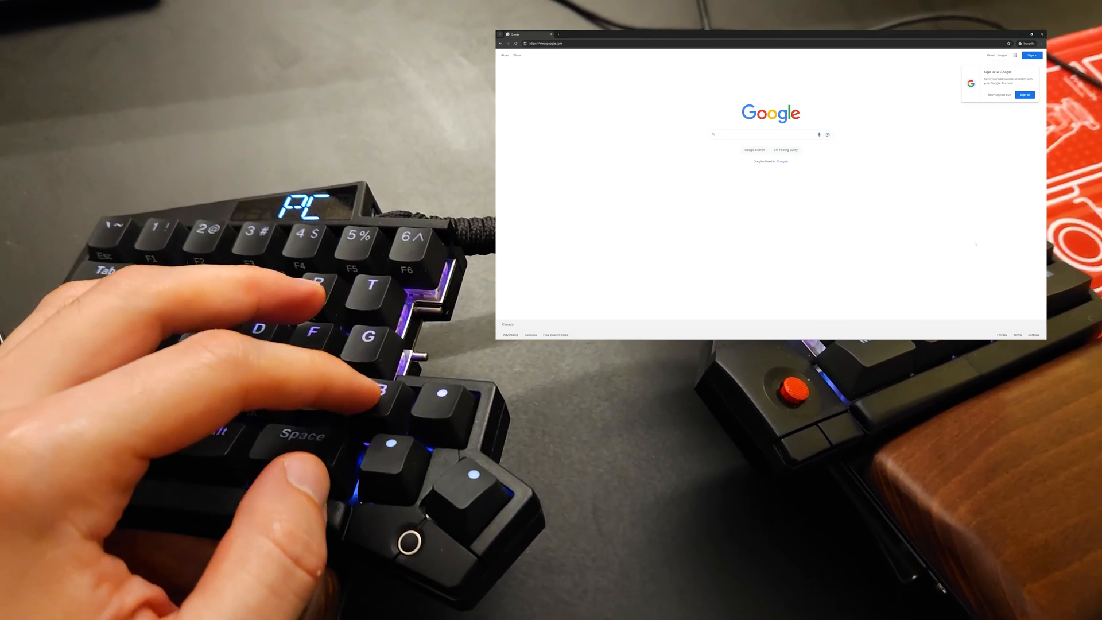
key(F12)
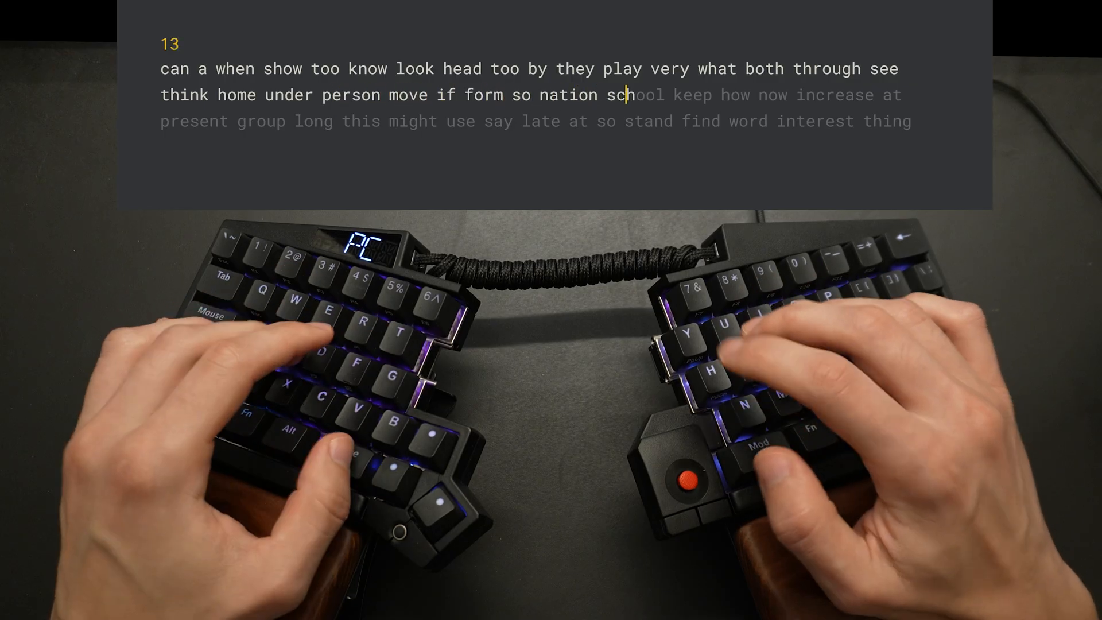
text(ool keep how)
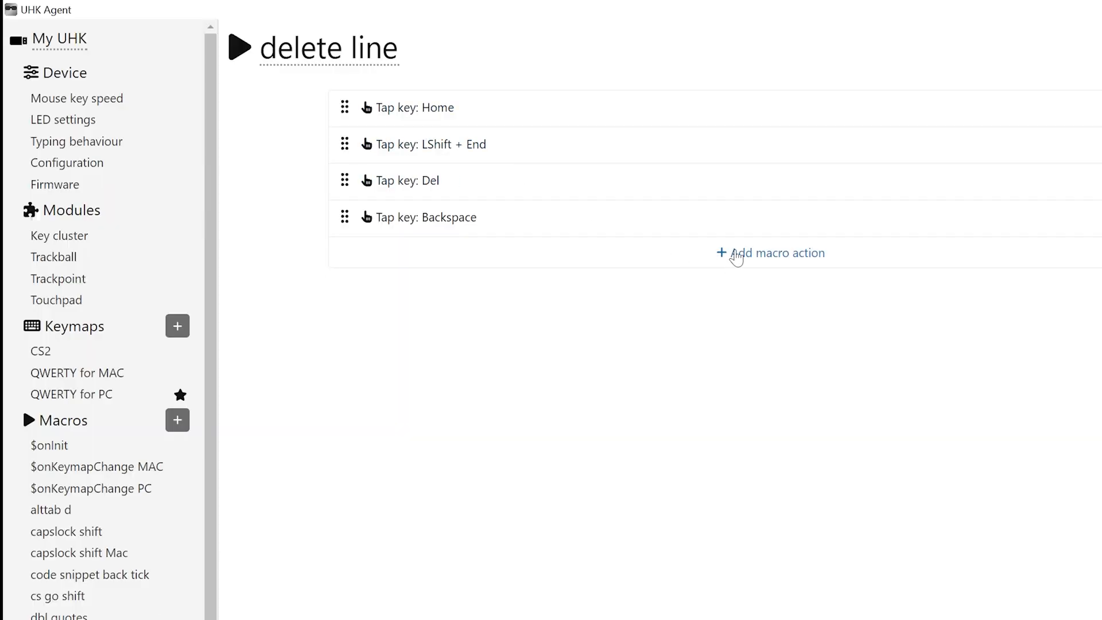
click(769, 253)
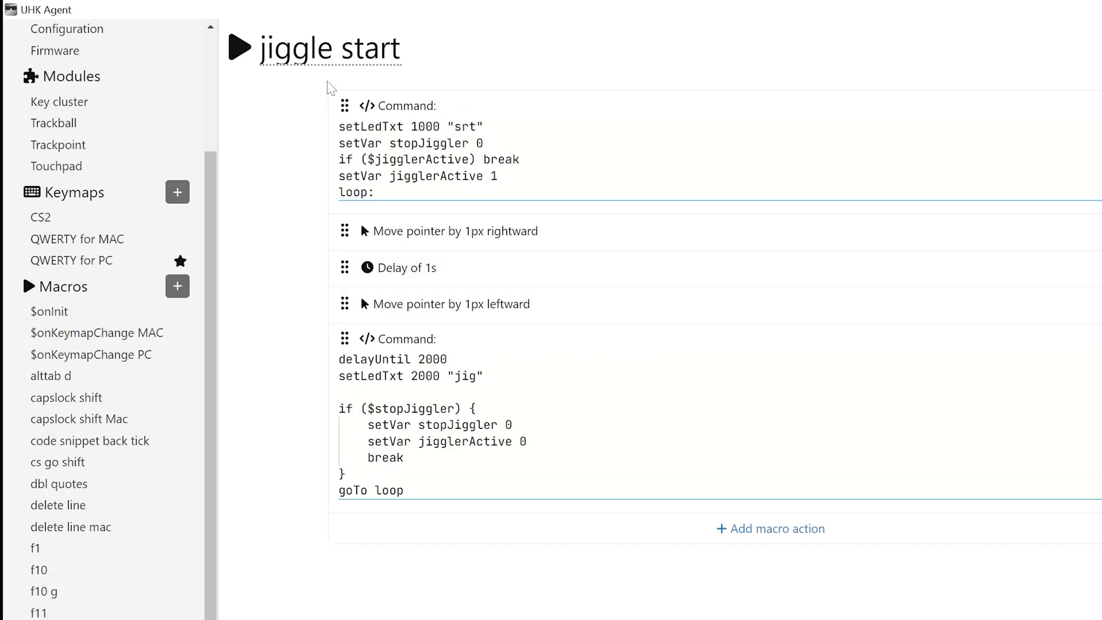
mouse_move(311, 75)
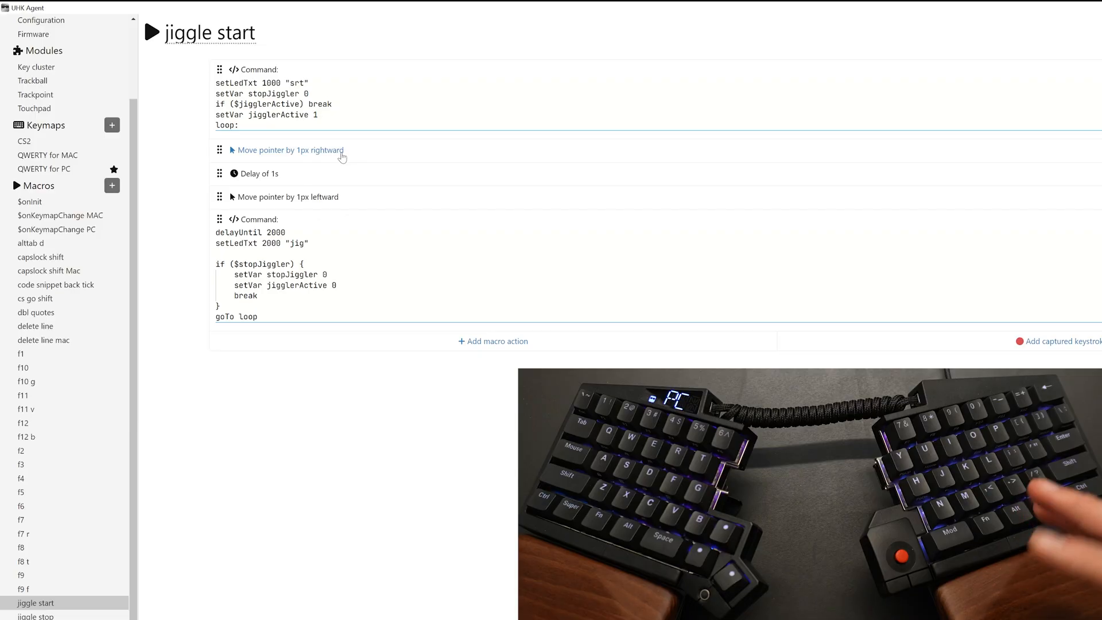
Step: Inspect jiggle start's leftward pointer-move action, then open the QWERTY for PC keymap
click(288, 150)
text(-100)
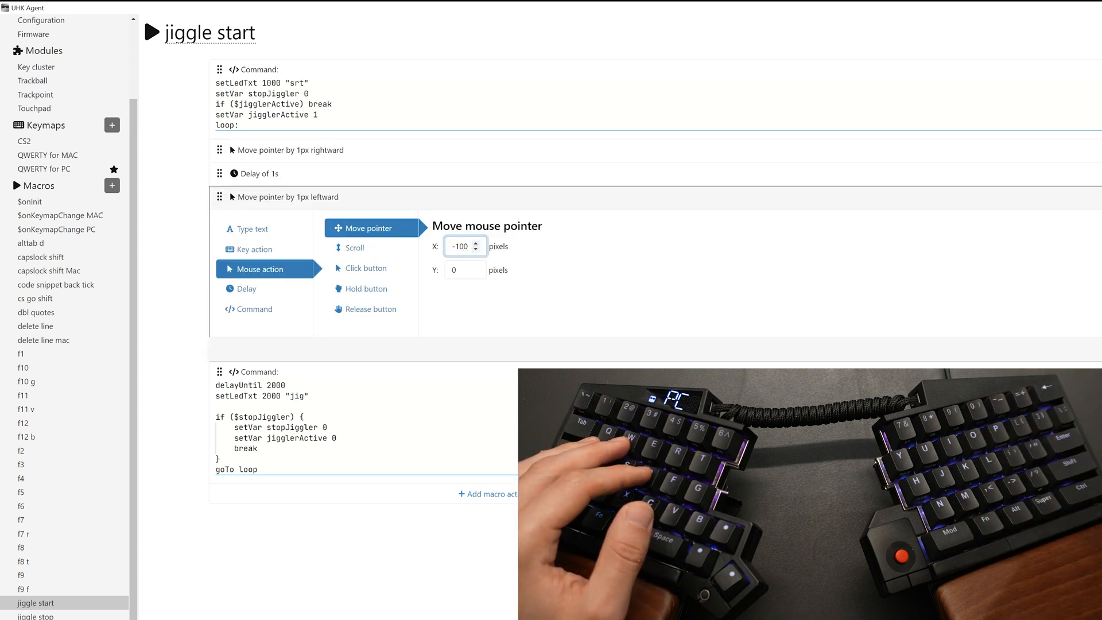
click(44, 159)
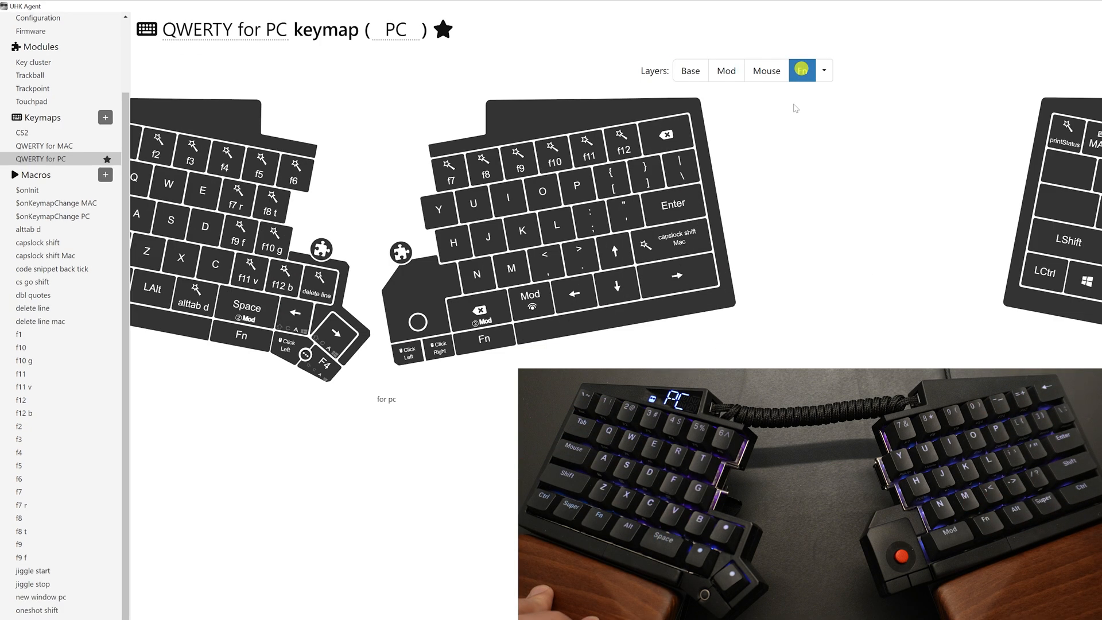
click(800, 70)
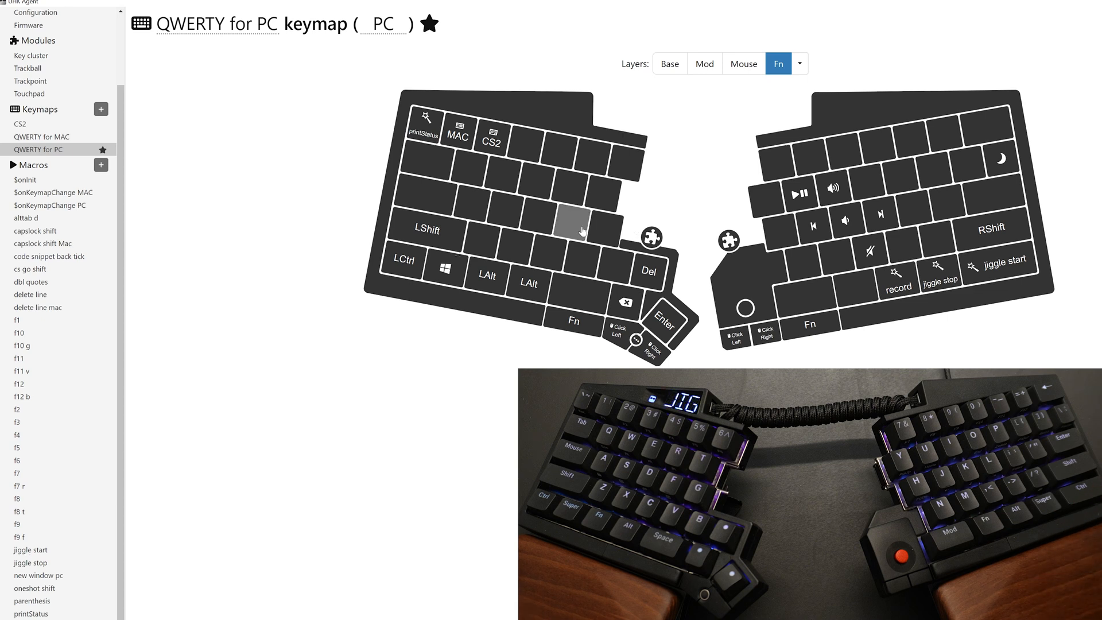
mouse_move(532, 229)
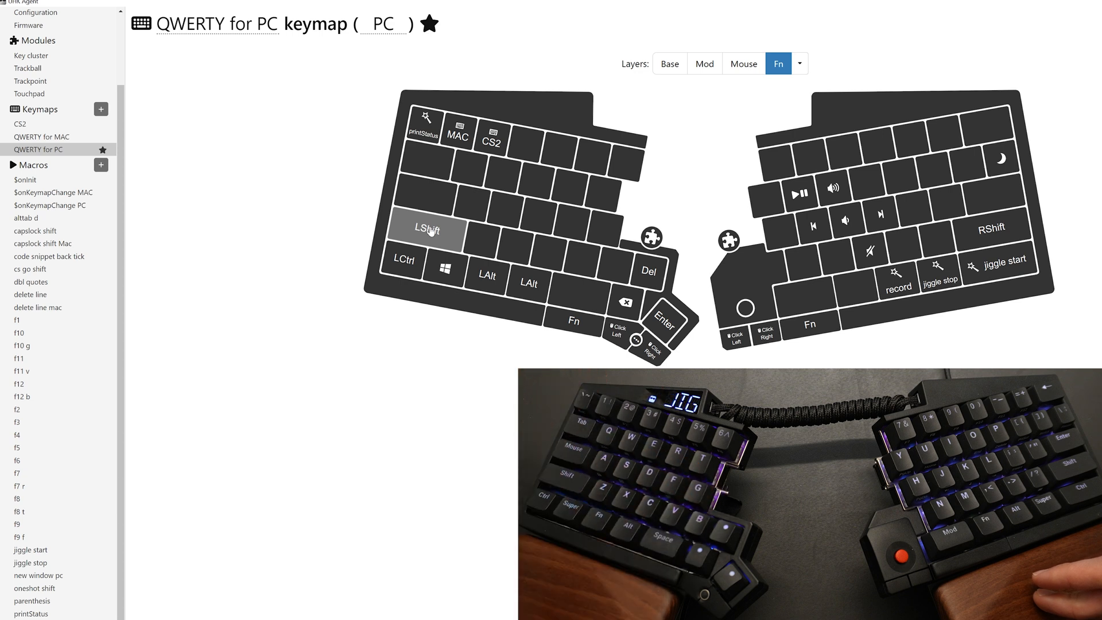
click(30, 269)
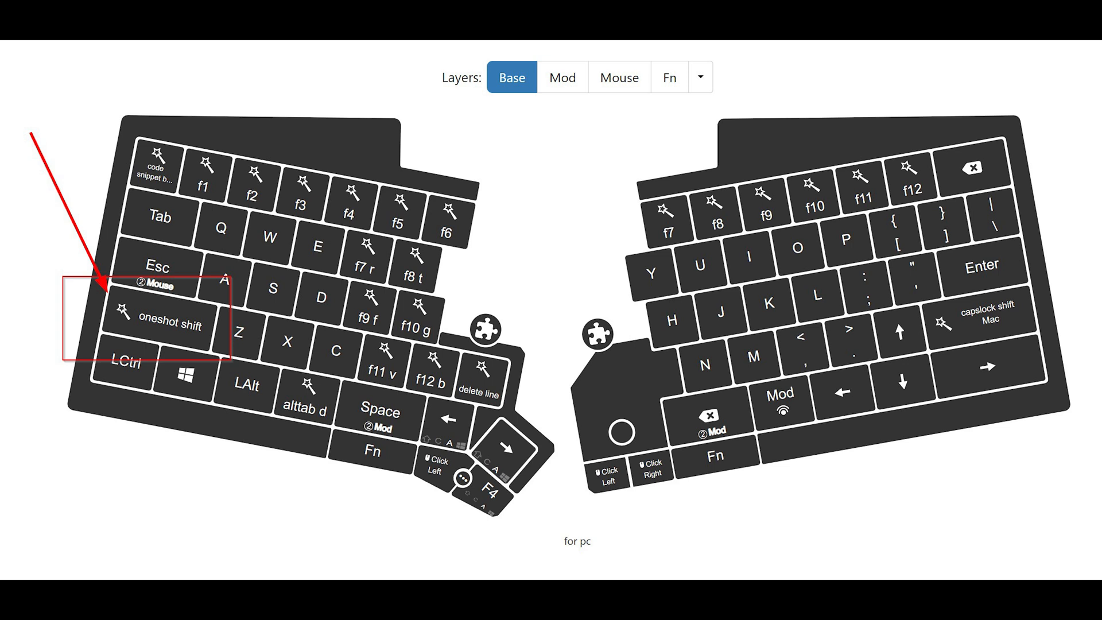
Step: Go to the UHK forum thread about turning D into Delete during Alt+Tab
click(167, 325)
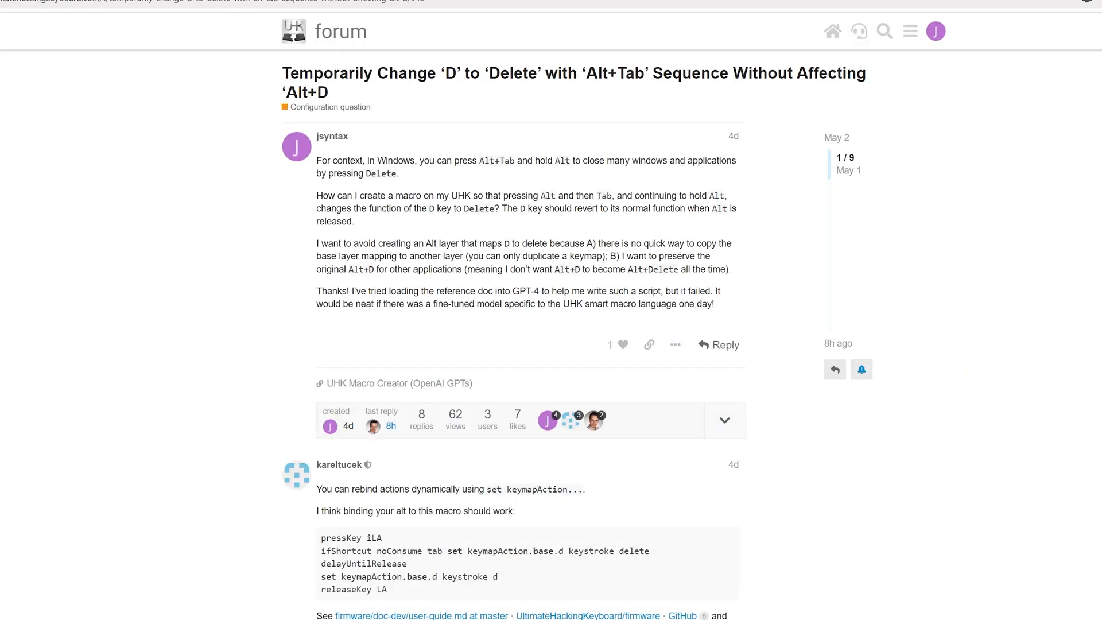
Step: Scroll down the forum thread to the fixed workaround macro reply
scroll(down, 3)
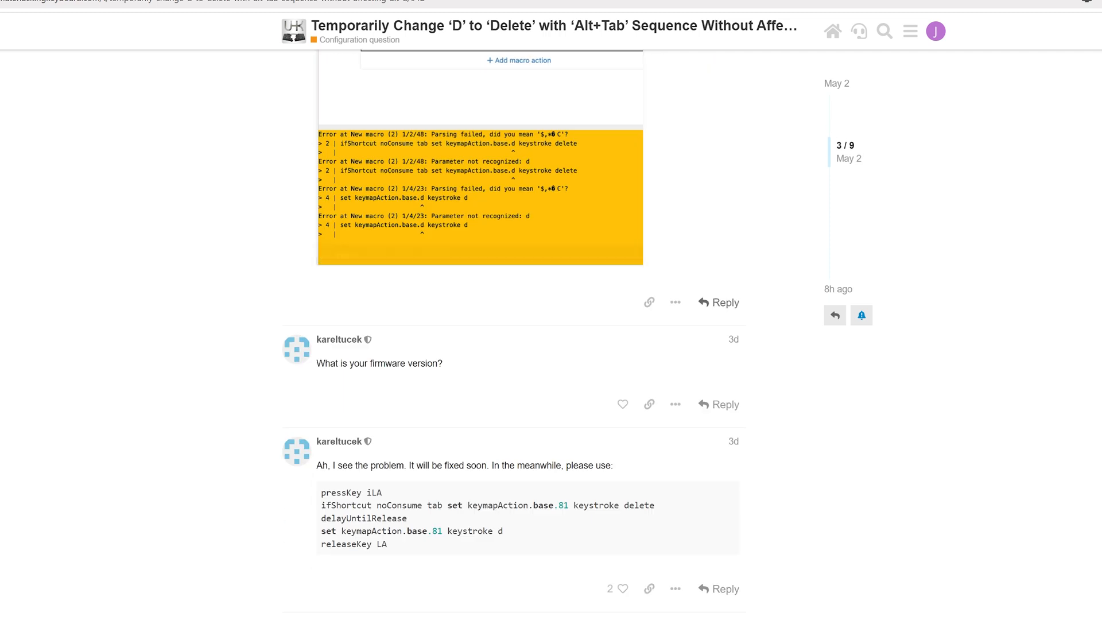
scroll(down, 3)
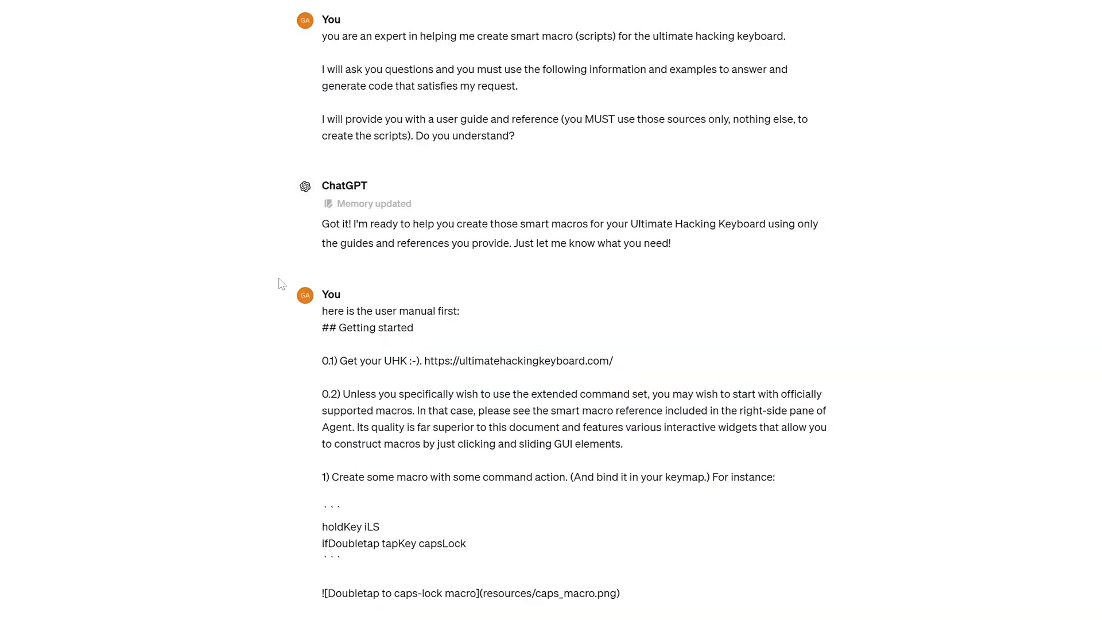
mouse_move(450, 293)
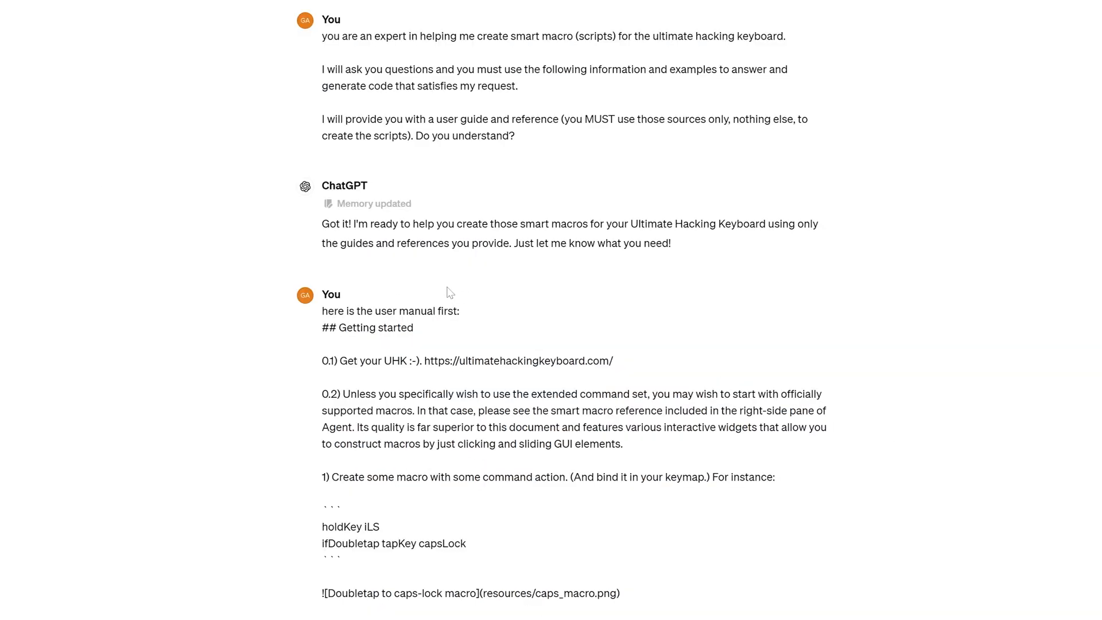
mouse_move(483, 338)
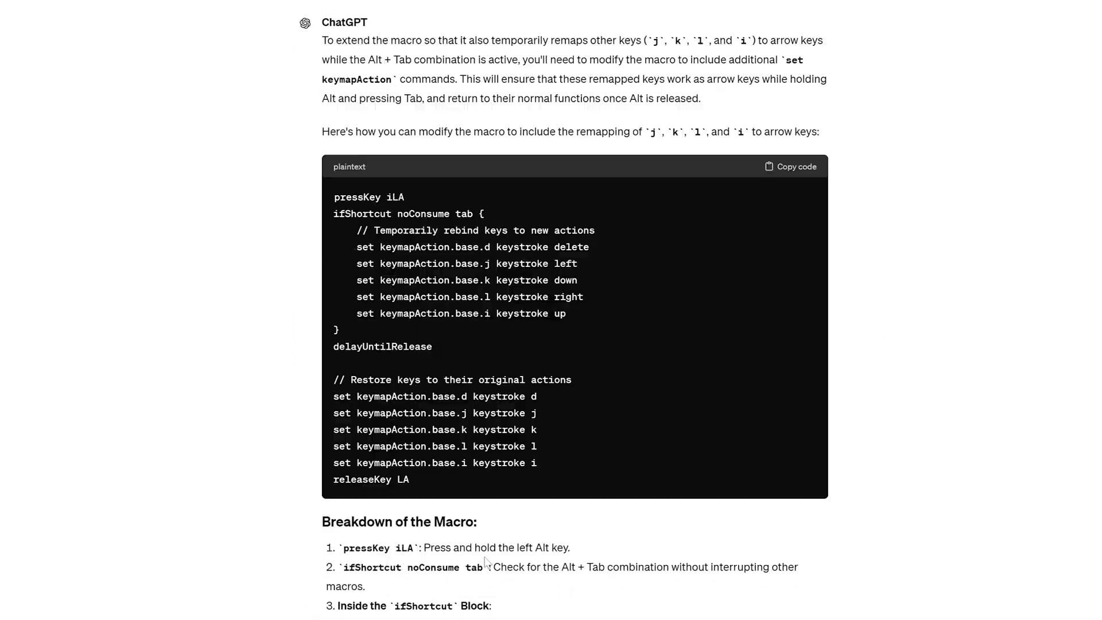
Step: In ChatGPT, select the whole generated d/j/k/l/i Alt+Tab remap macro code block
click(214, 13)
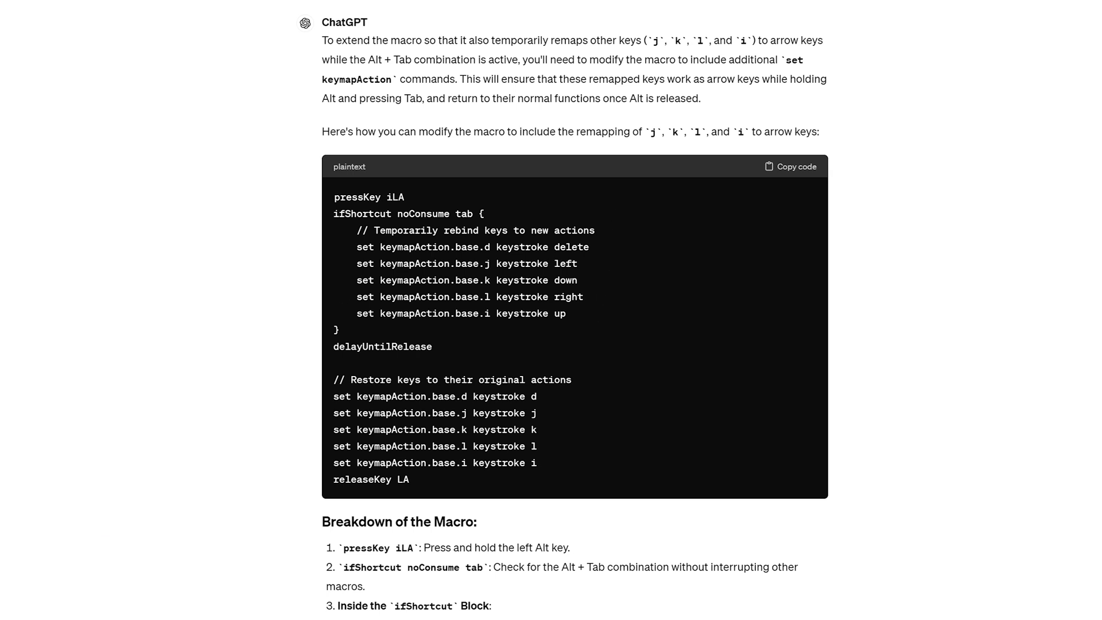
drag(336, 197, 411, 480)
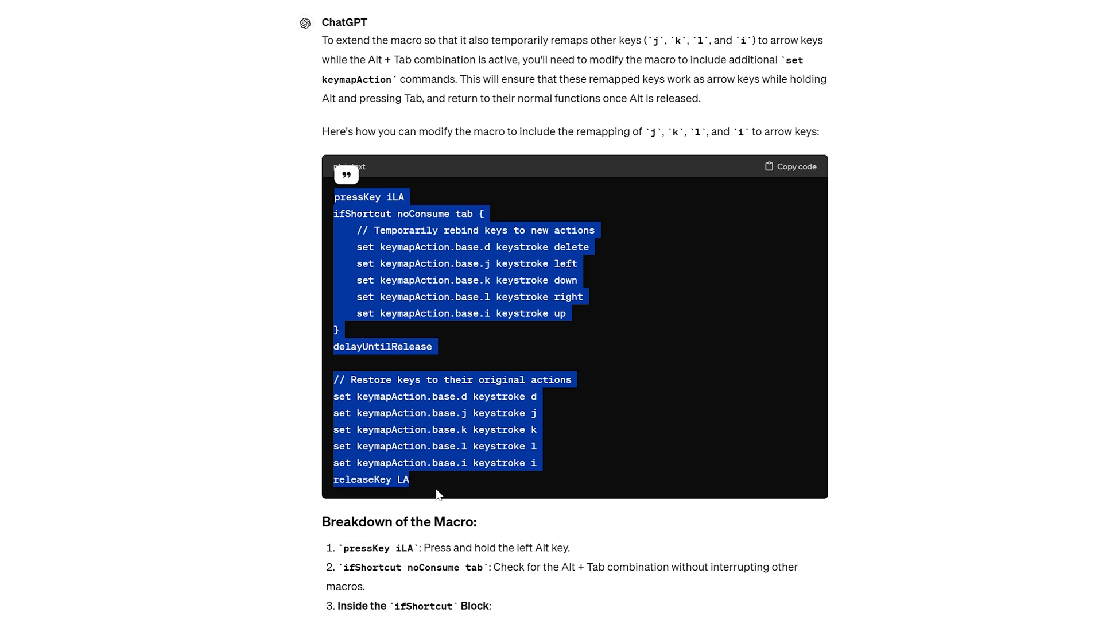
mouse_move(438, 493)
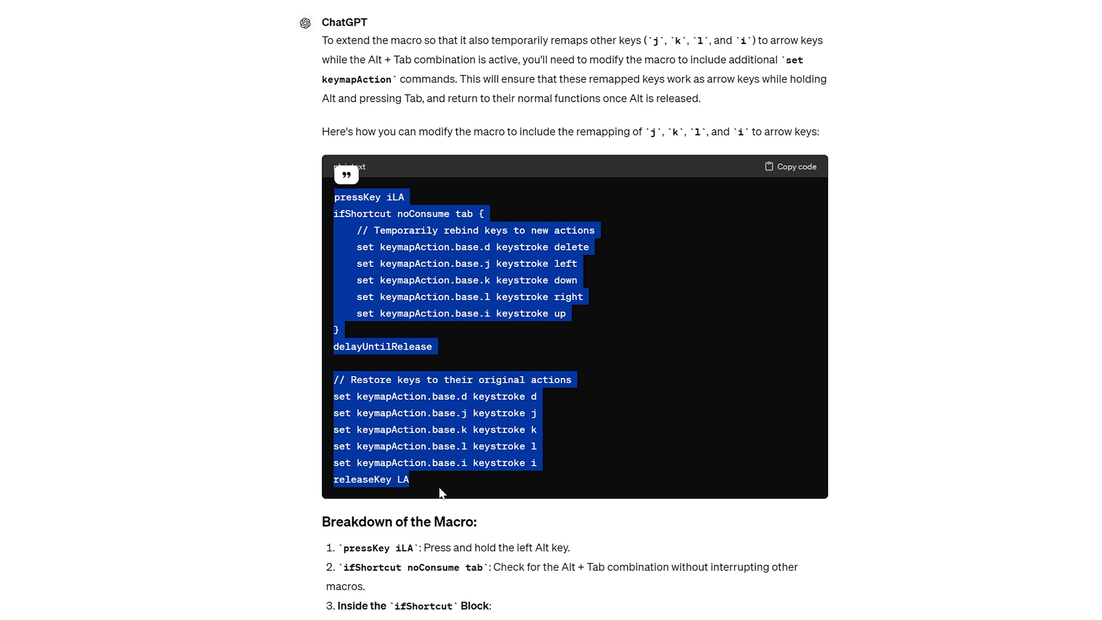
mouse_move(435, 475)
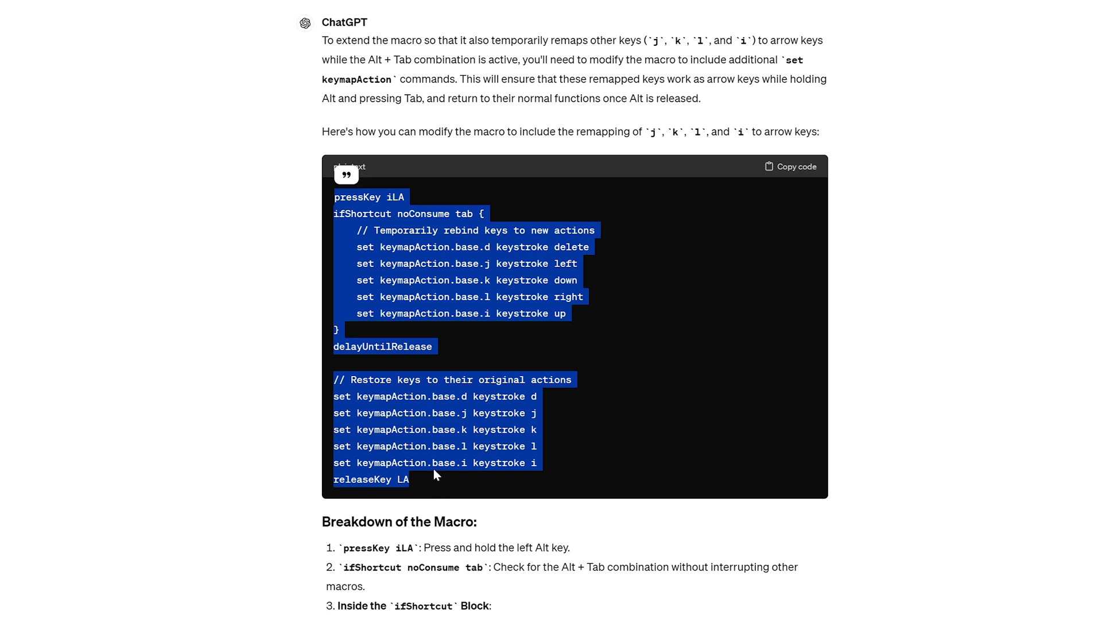